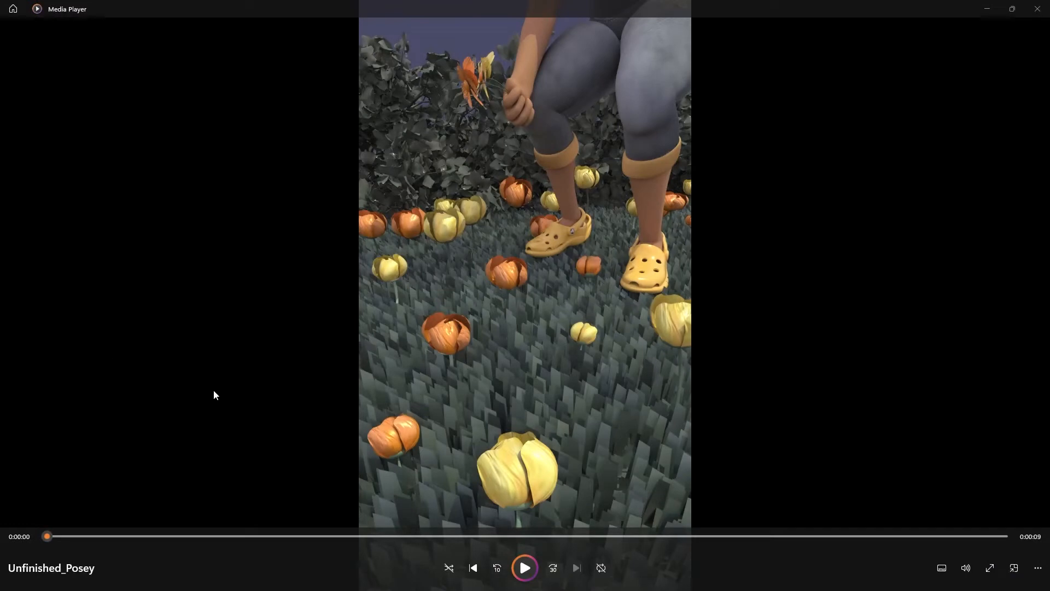
pyautogui.moveTo(483, 569)
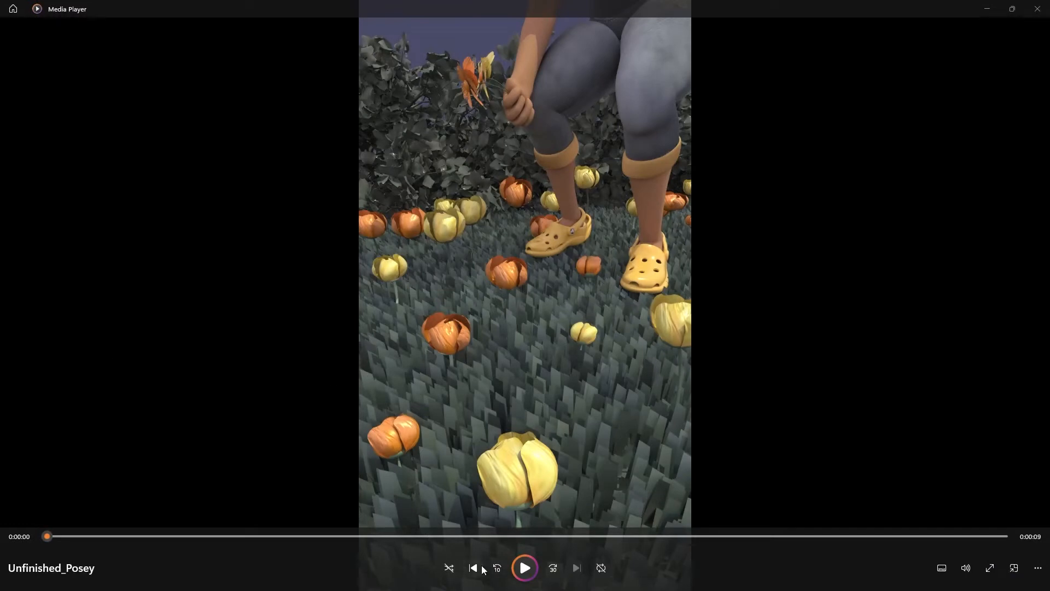
# Select Finished_Petal, then Original_Petal, and create blendShape1 with Finished_Petal as target.
pyautogui.click(524, 567)
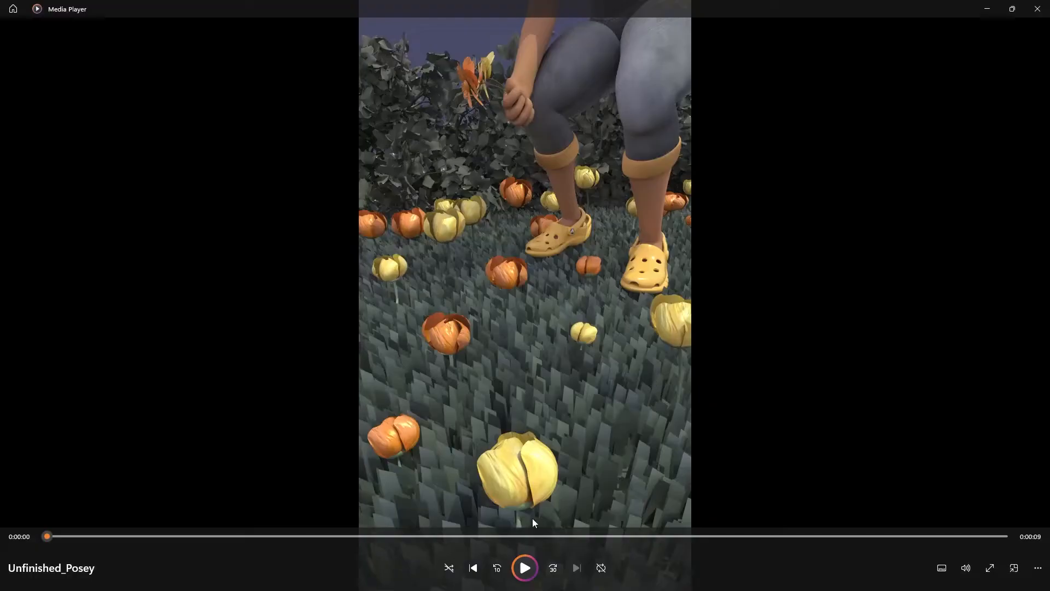
pyautogui.click(525, 568)
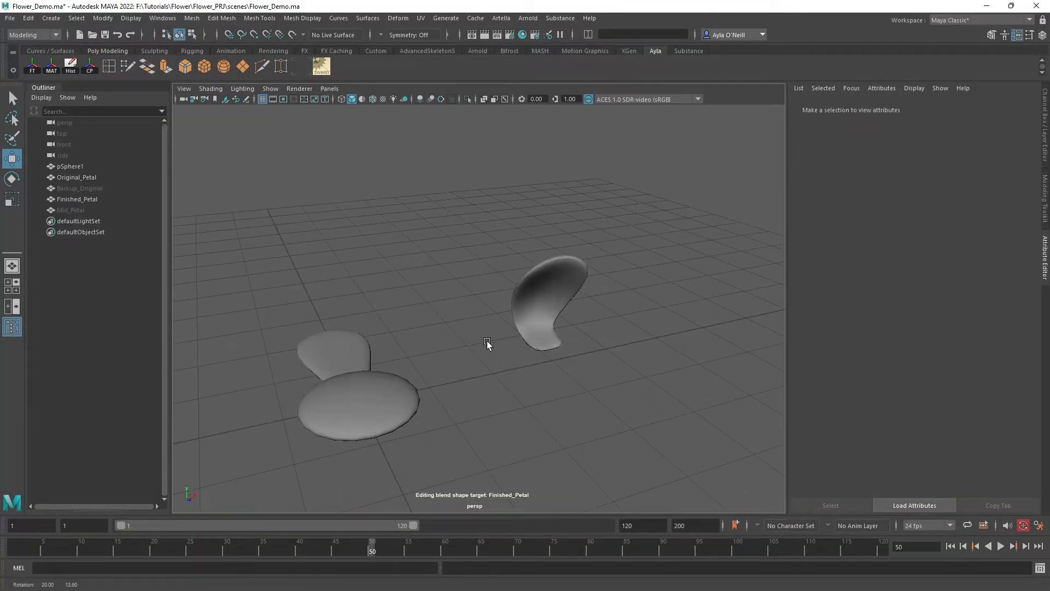
pyautogui.click(77, 177)
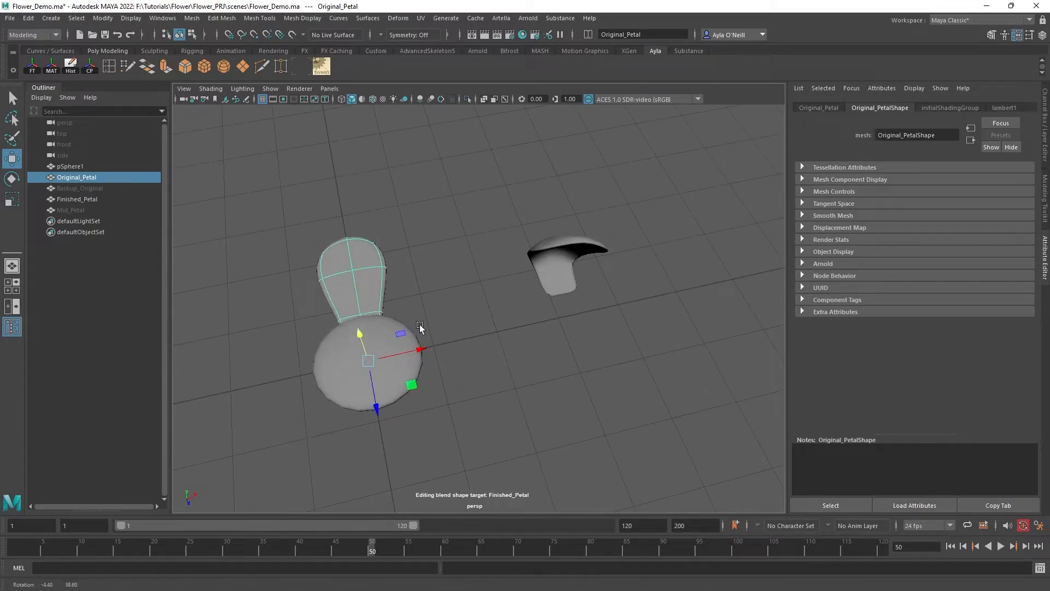
pyautogui.click(77, 199)
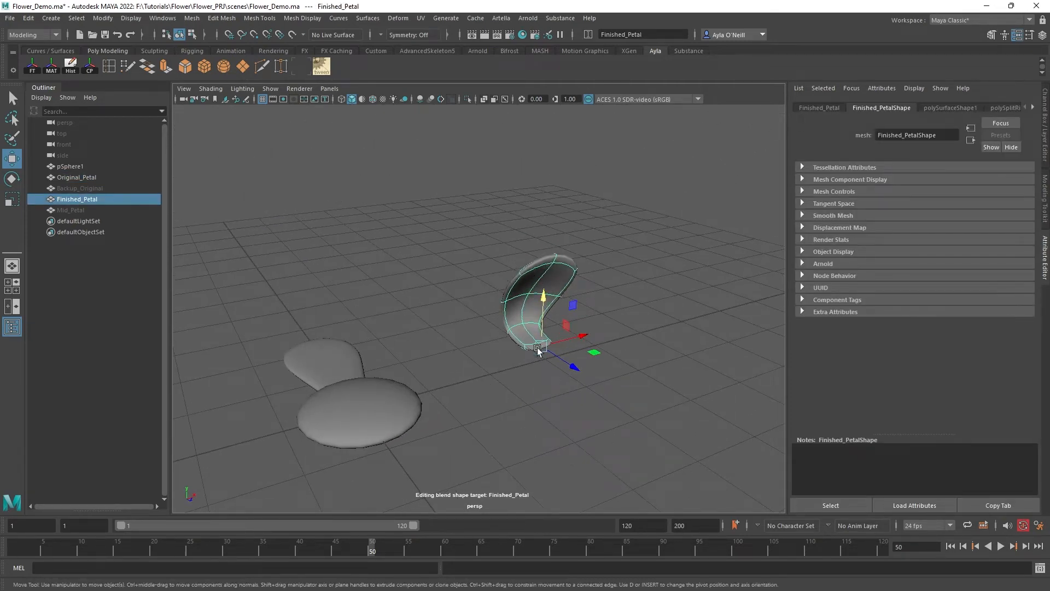
pyautogui.click(76, 176)
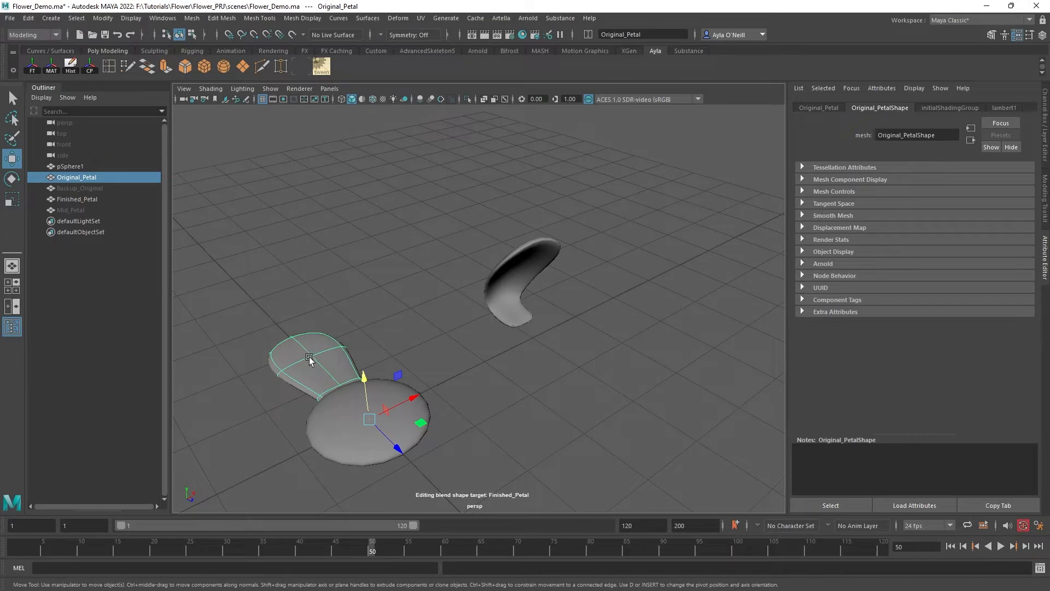
pyautogui.moveTo(302, 373)
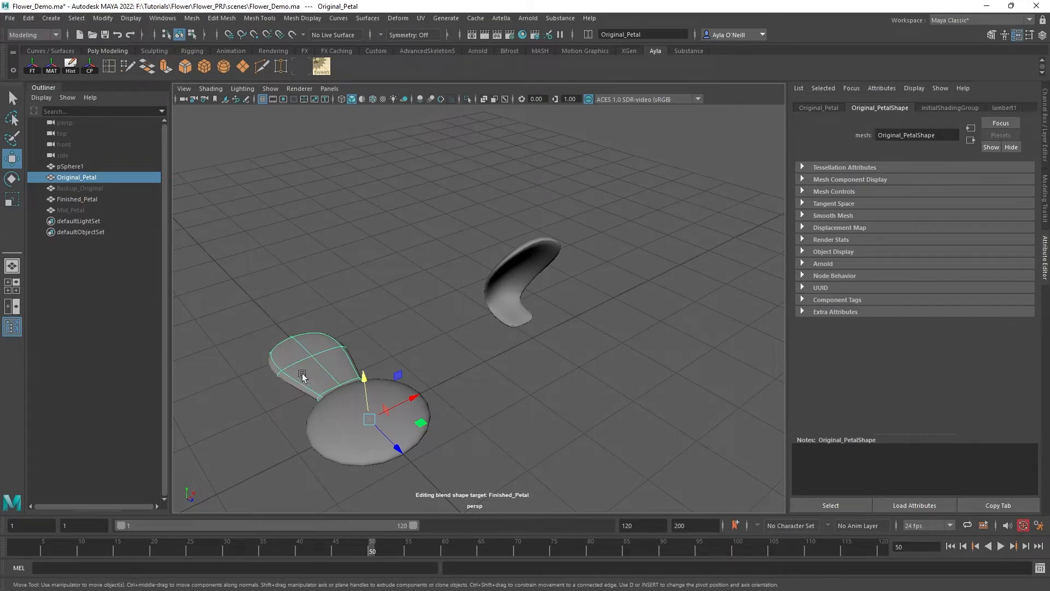
pyautogui.click(78, 199)
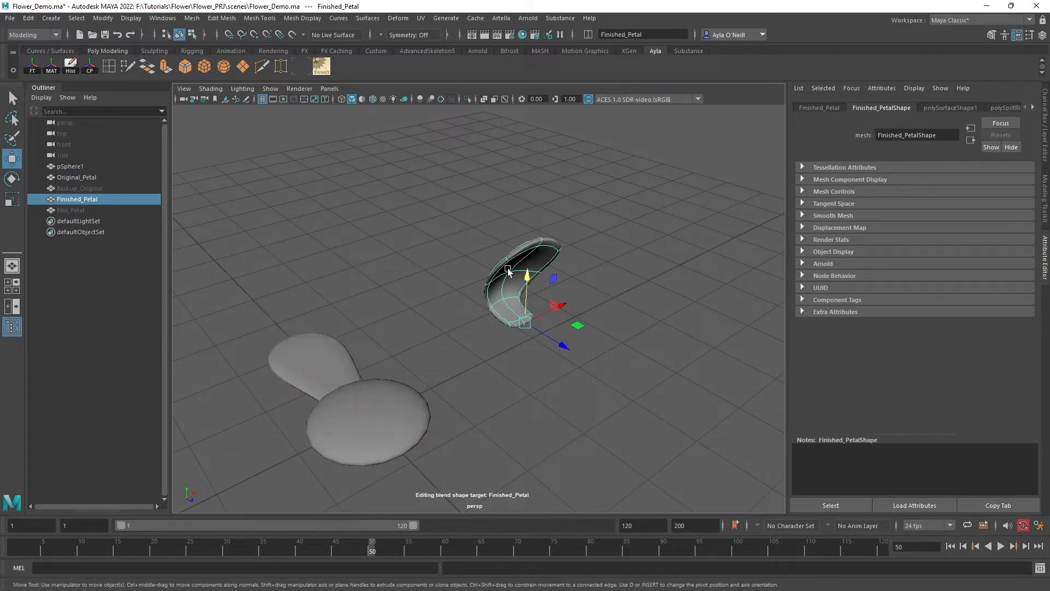
pyautogui.moveTo(529, 275); pyautogui.dragTo(442, 375)
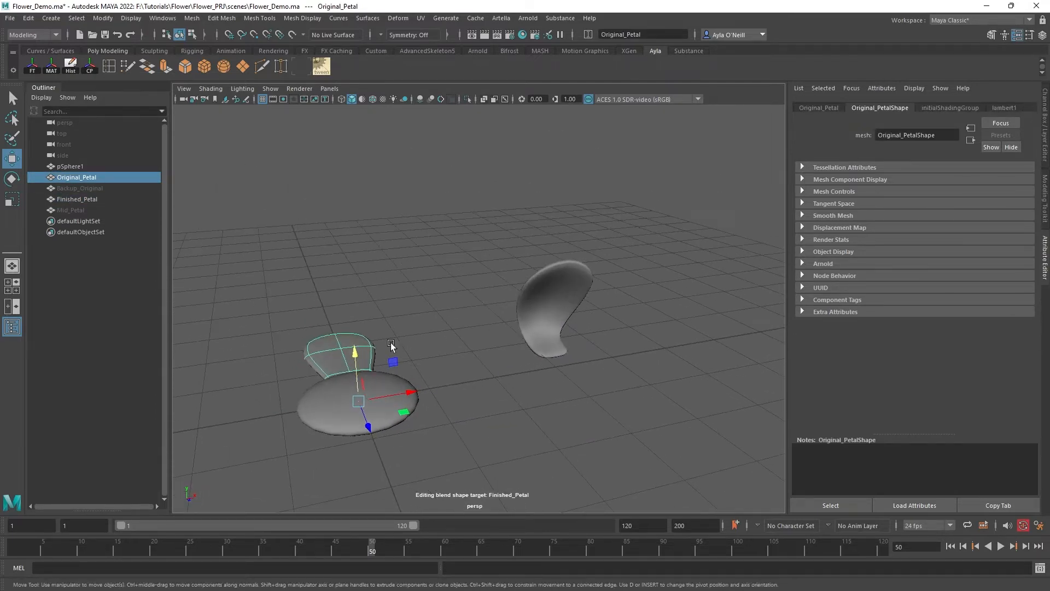
pyautogui.click(78, 199)
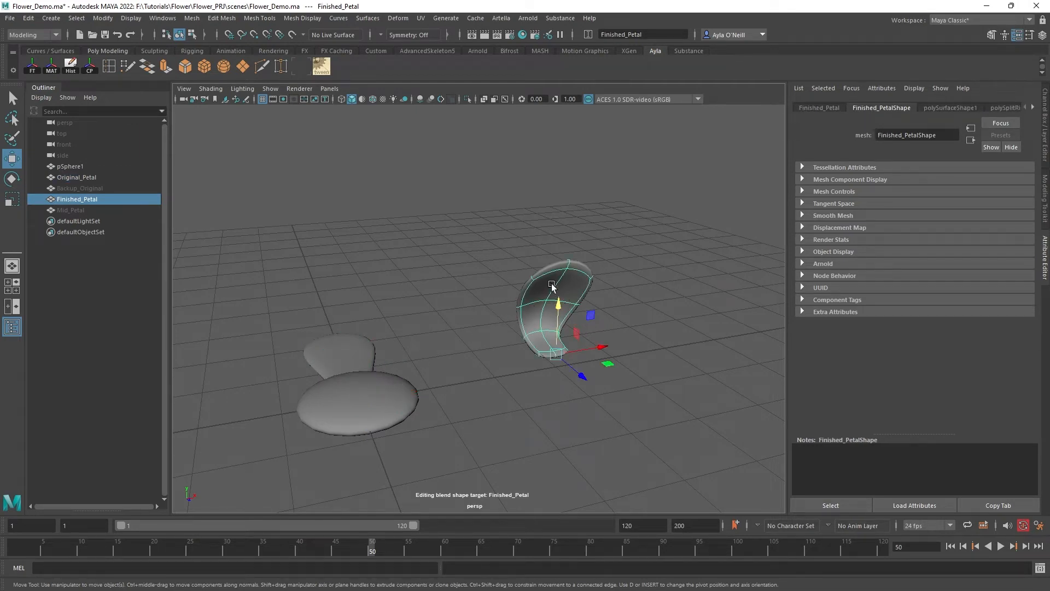
pyautogui.moveTo(567, 284)
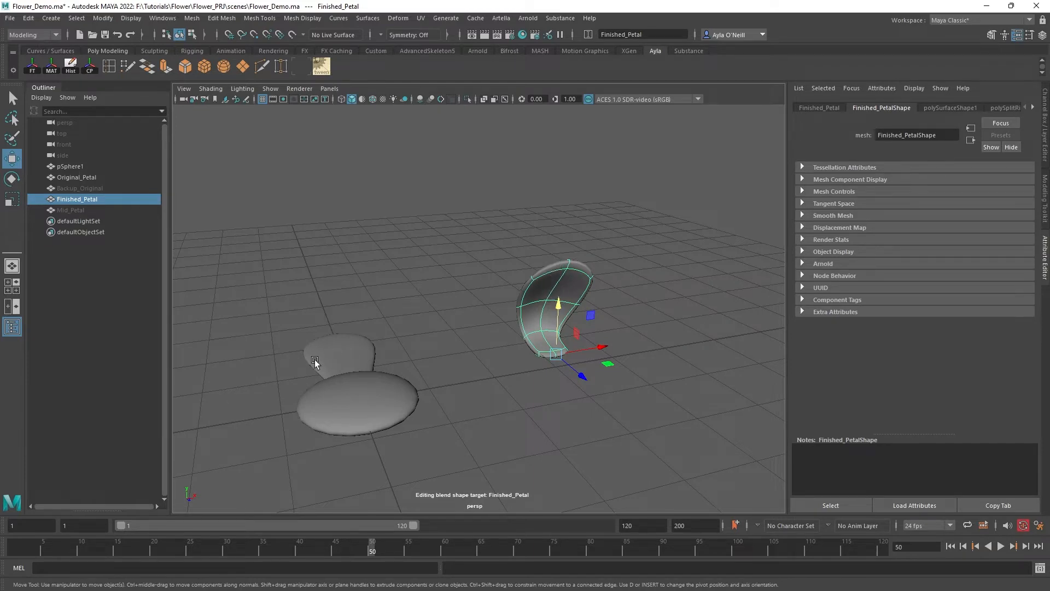
pyautogui.click(77, 177)
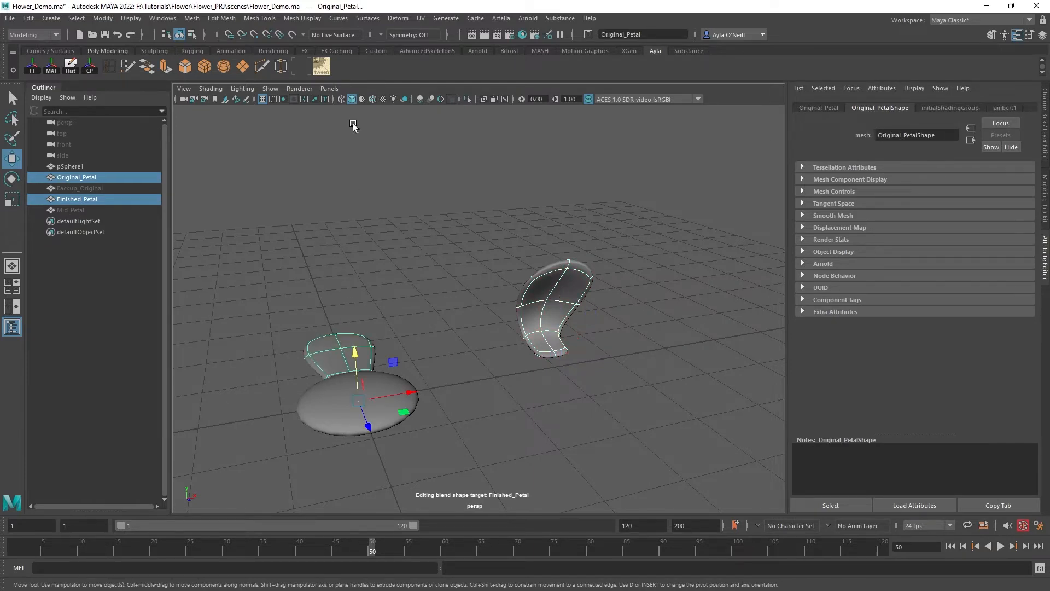
pyautogui.click(397, 18)
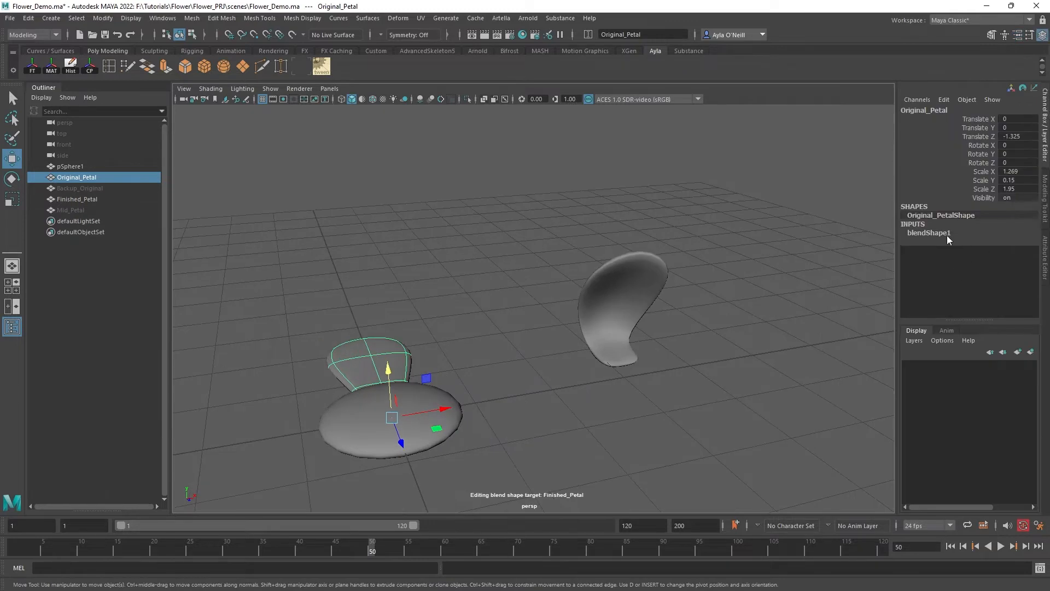
pyautogui.moveTo(961, 233)
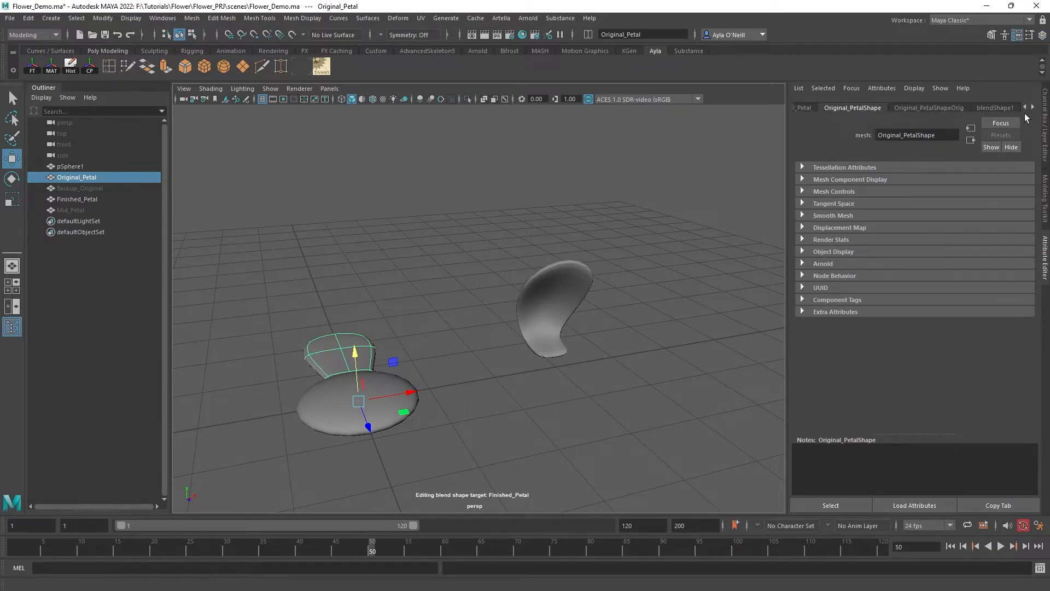
# Scrub the blendShape1 Finished_Petal weight through its full range, ending at 0.
pyautogui.click(995, 108)
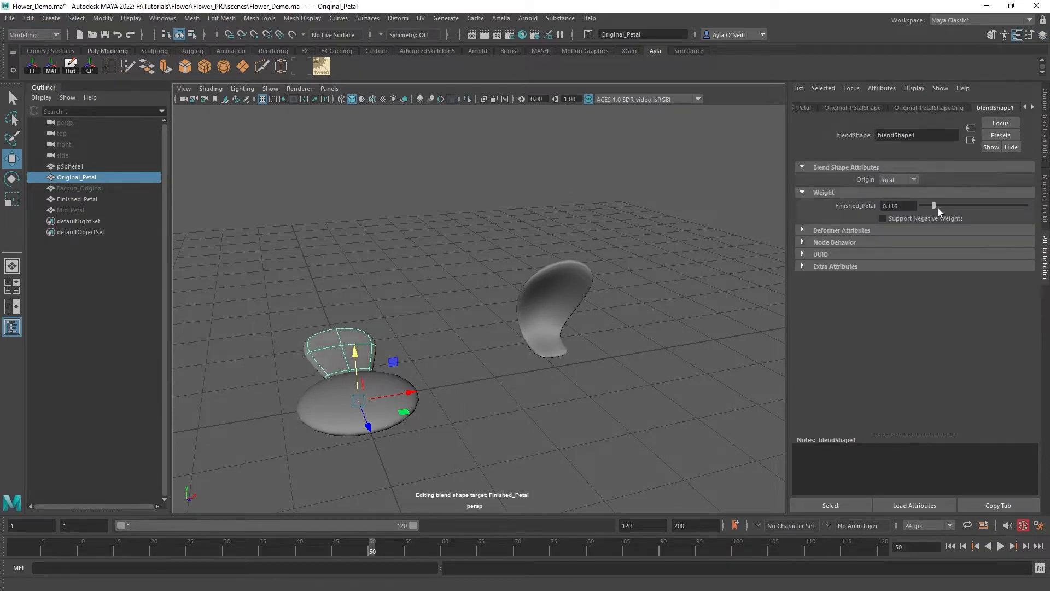
pyautogui.moveTo(934, 205); pyautogui.dragTo(1014, 206)
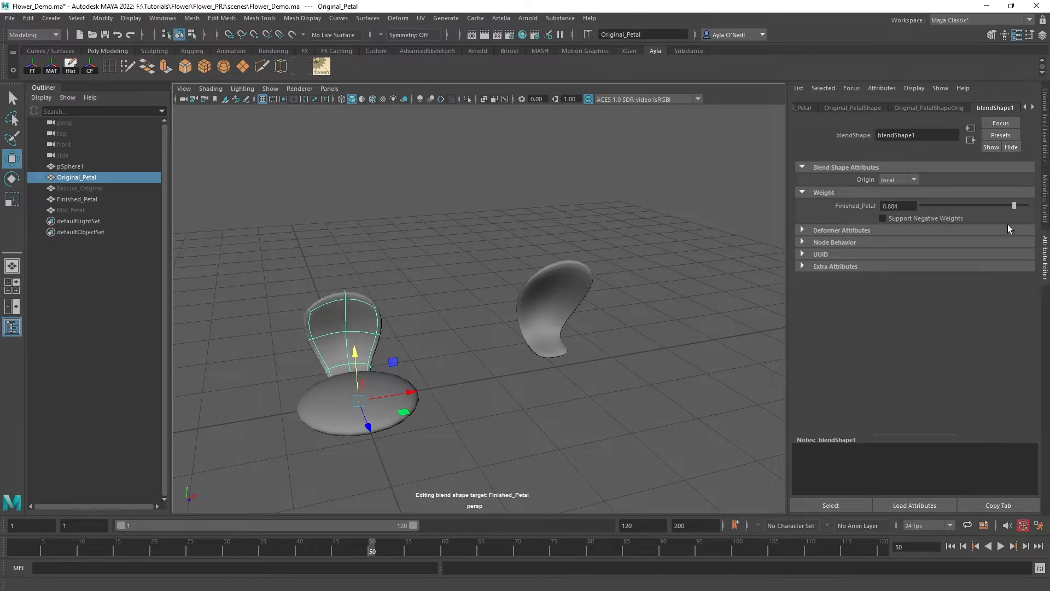
pyautogui.moveTo(1013, 206); pyautogui.dragTo(1011, 205)
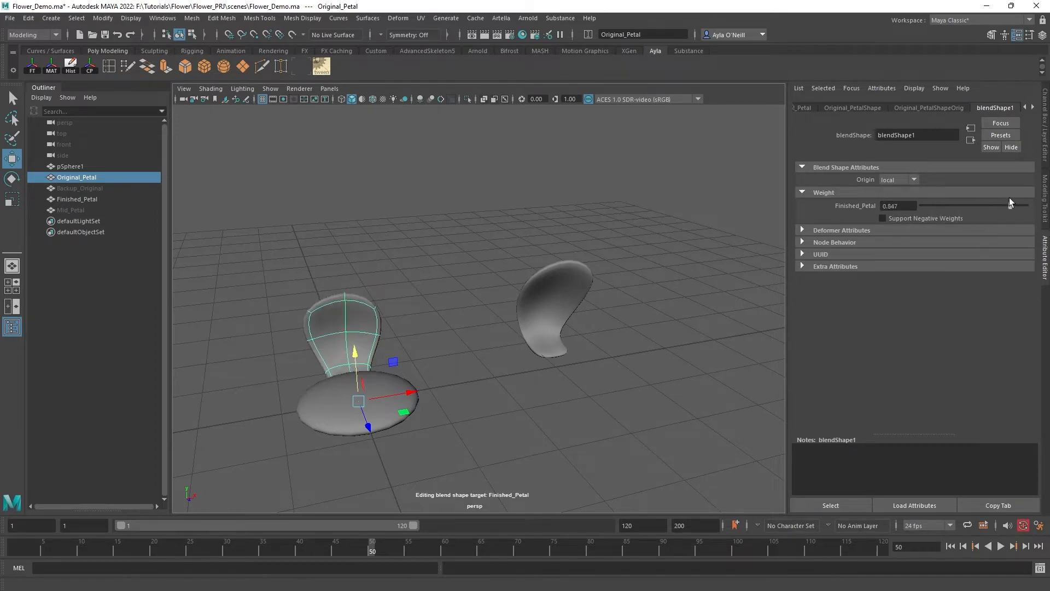
pyautogui.moveTo(991, 206); pyautogui.dragTo(1029, 206)
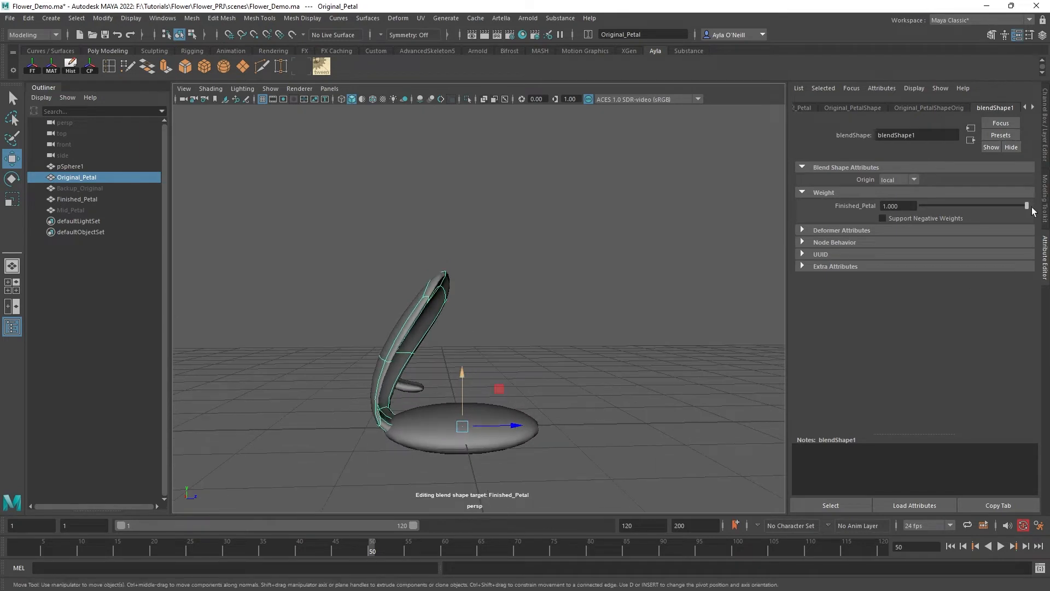
pyautogui.moveTo(1025, 206); pyautogui.dragTo(957, 206)
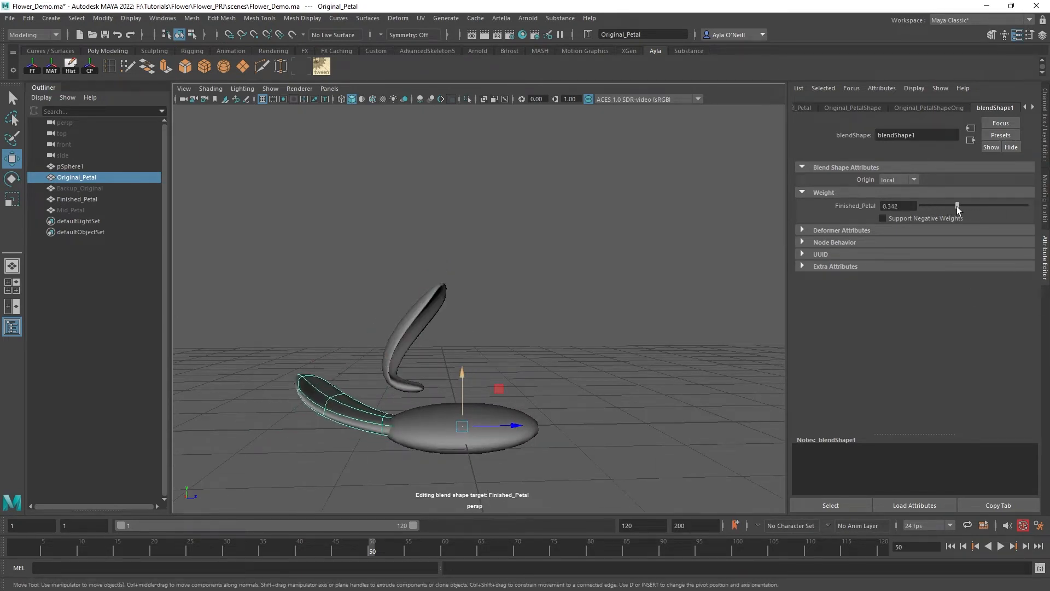
pyautogui.moveTo(957, 206); pyautogui.dragTo(972, 205)
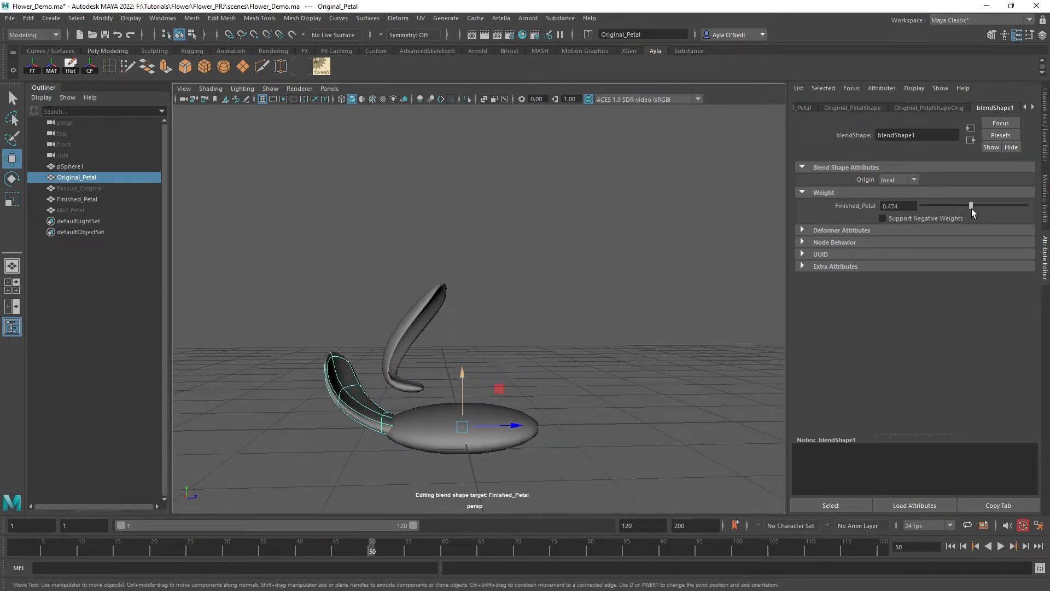
pyautogui.moveTo(970, 205); pyautogui.dragTo(972, 205)
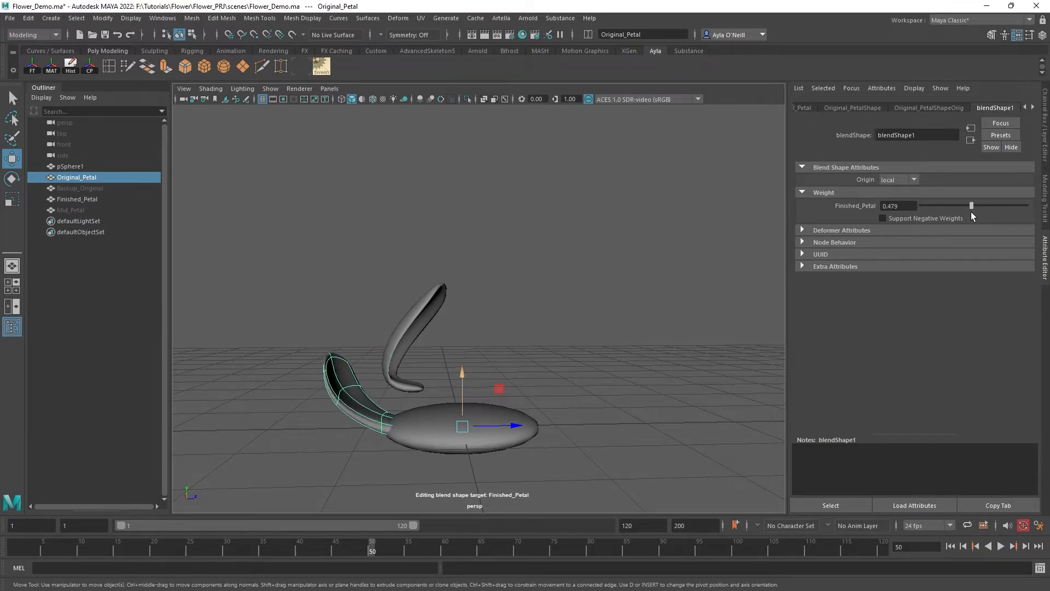
pyautogui.moveTo(972, 205); pyautogui.dragTo(947, 206)
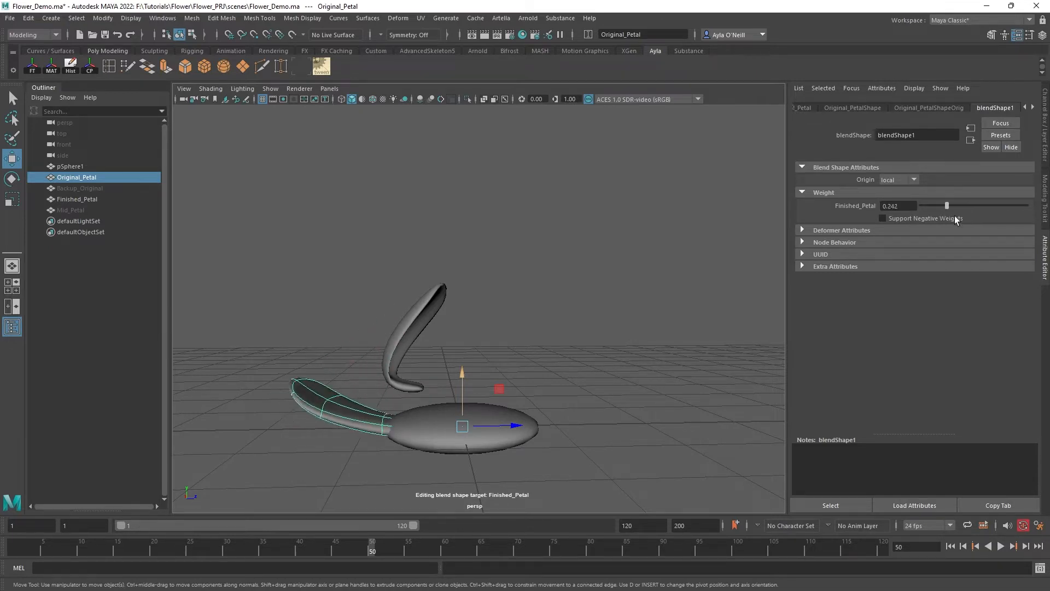
pyautogui.moveTo(947, 206); pyautogui.dragTo(1017, 206)
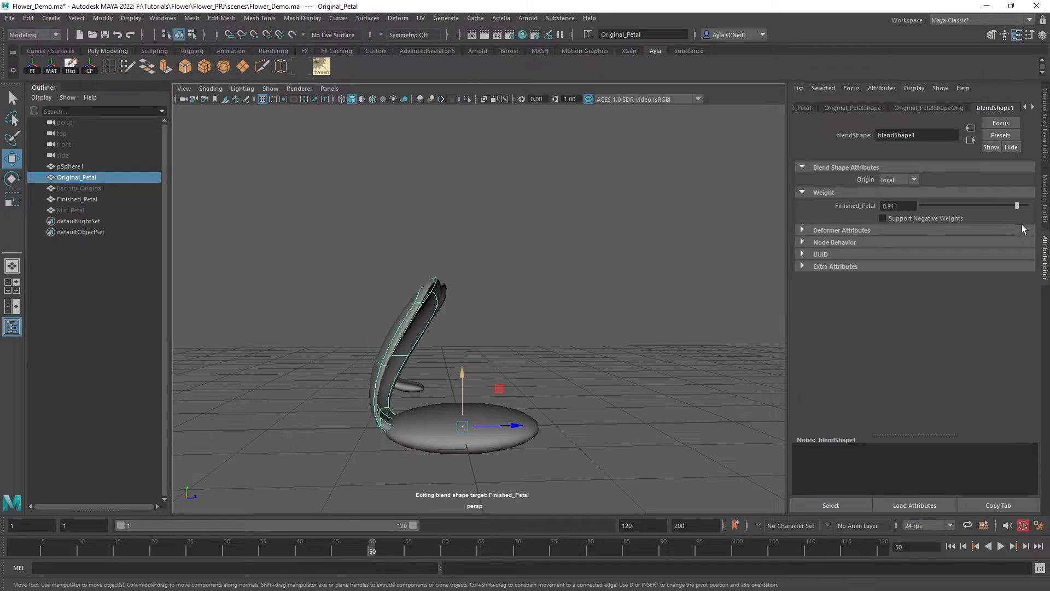
pyautogui.moveTo(992, 205); pyautogui.dragTo(1025, 206)
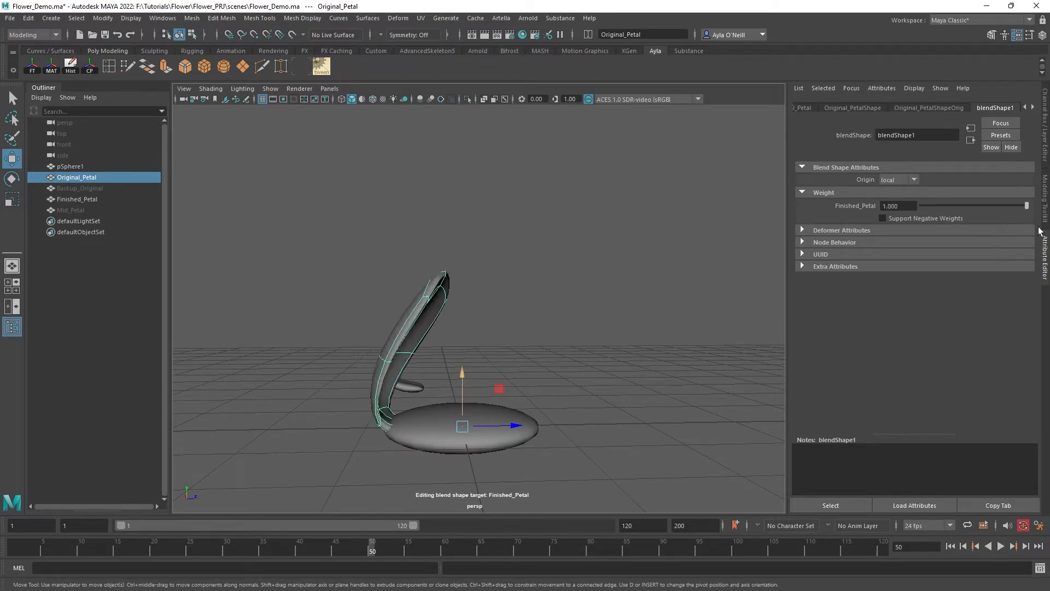
pyautogui.moveTo(1027, 205); pyautogui.dragTo(920, 206)
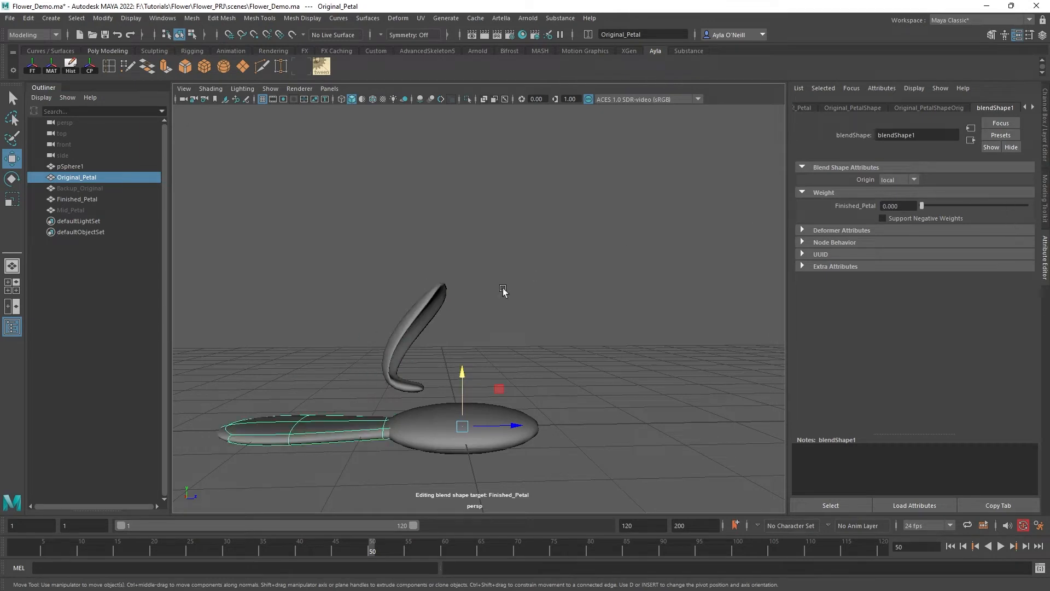
# Select the new Mid_Petal mesh through the Outliner and viewport.
pyautogui.click(70, 210)
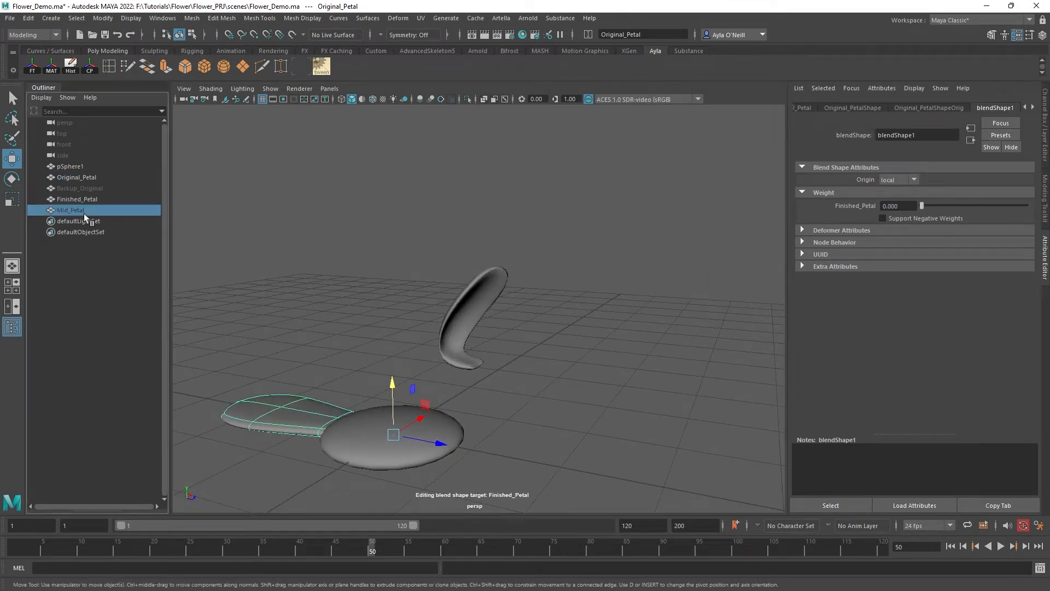
pyautogui.click(71, 209)
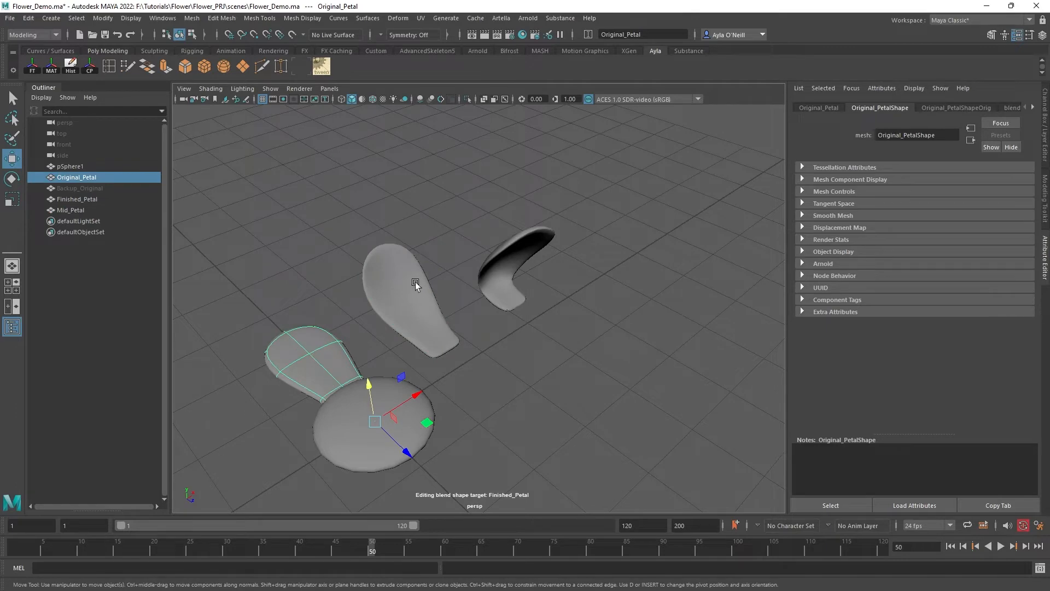
pyautogui.click(69, 210)
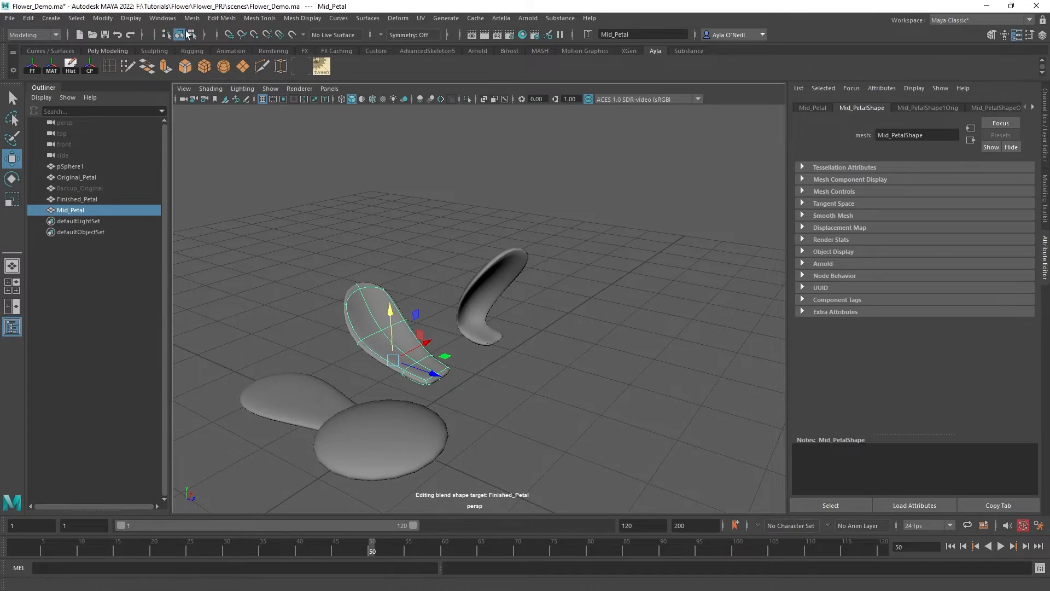
pyautogui.moveTo(162, 18)
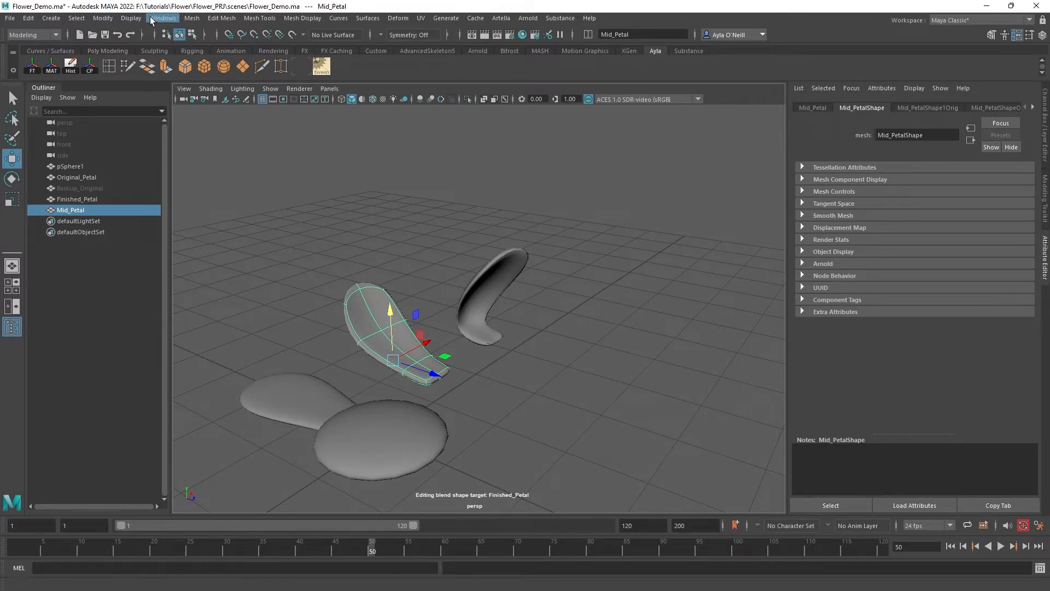
# Add Mid_Petal as an in-between target of Finished_Petal at 0.500 in the Shape Editor.
pyautogui.click(162, 17)
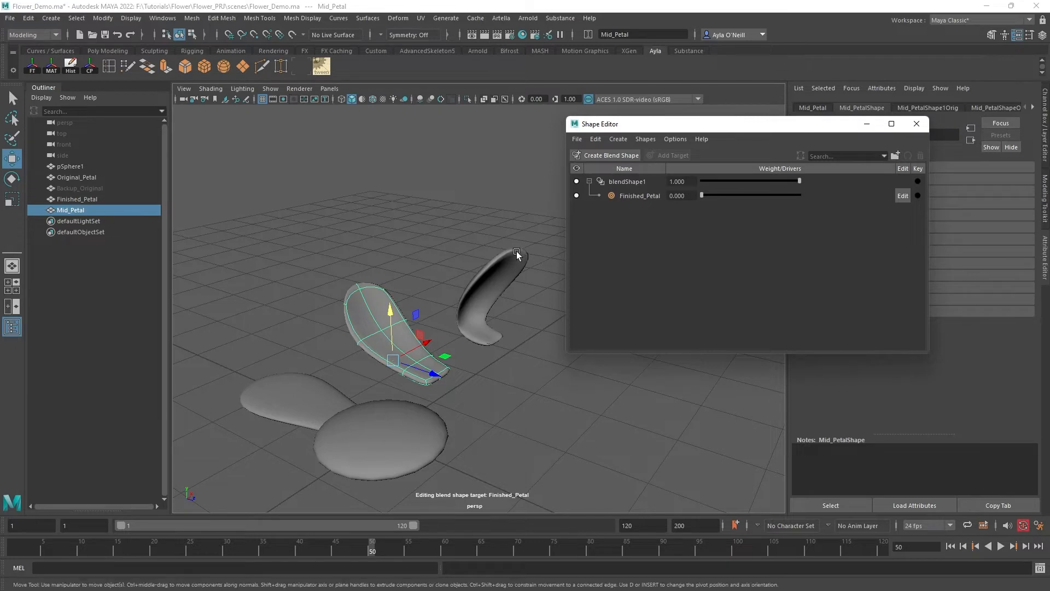
pyautogui.rightClick(639, 195)
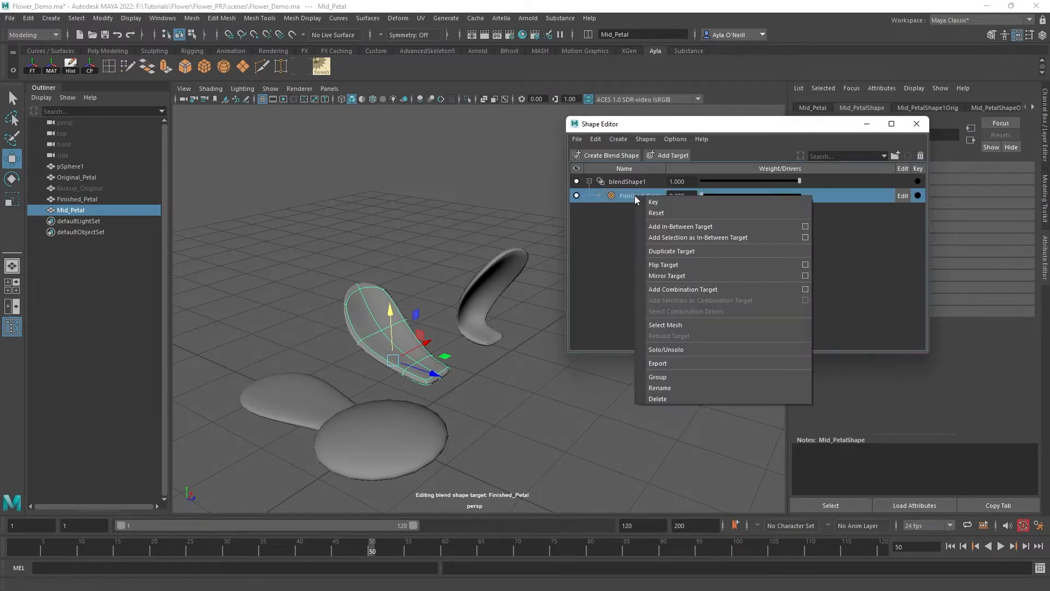
pyautogui.moveTo(680, 248)
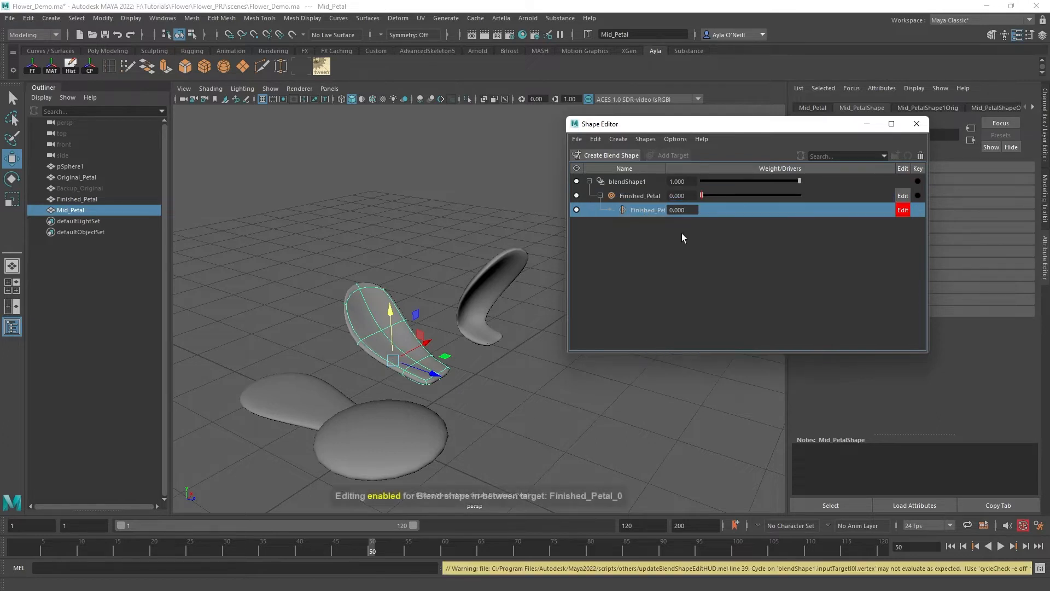
pyautogui.moveTo(660, 229)
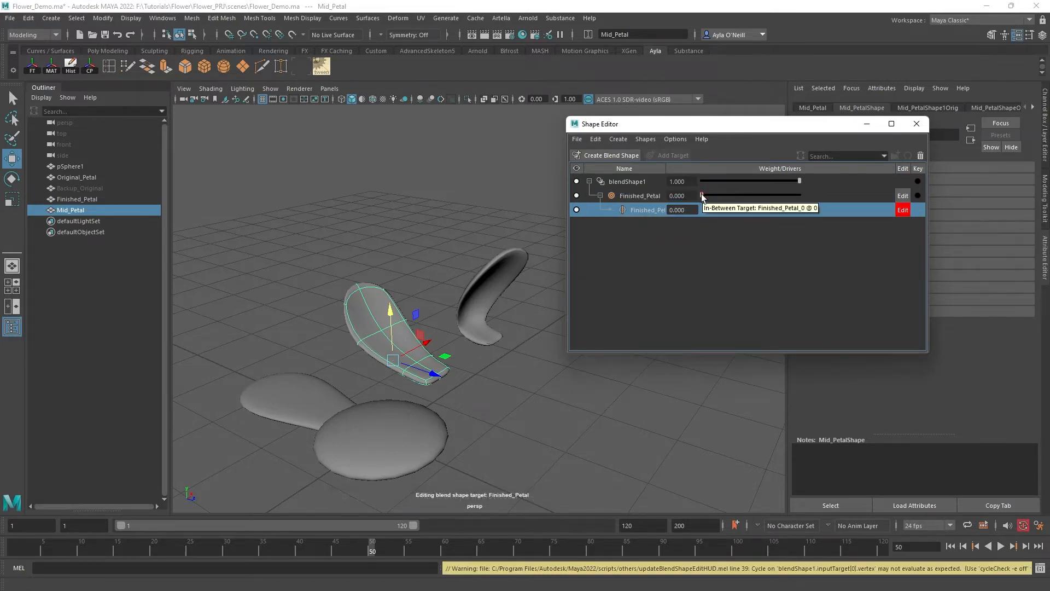
pyautogui.moveTo(704, 195); pyautogui.dragTo(718, 195)
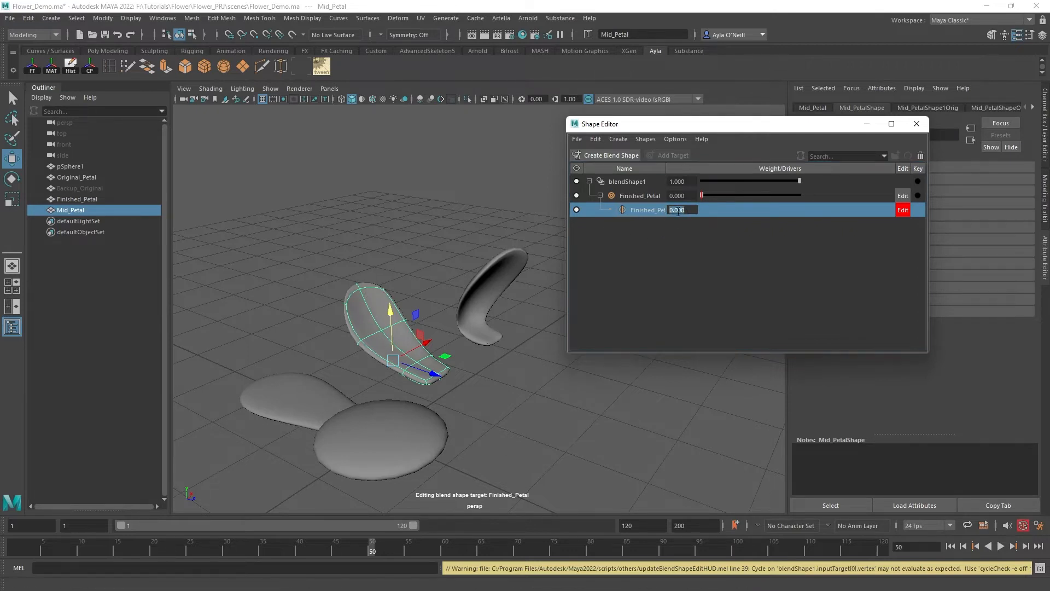
pyautogui.write('0.500')
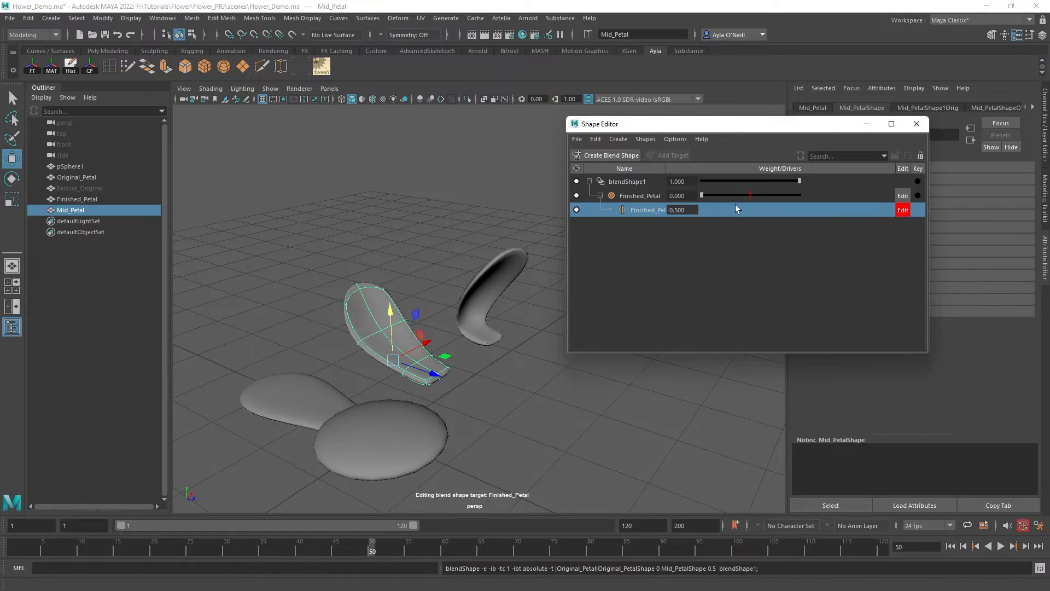
# Scrub the Finished_Petal blend weight to preview the in-between, ending at 1.000.
pyautogui.moveTo(702, 194); pyautogui.dragTo(727, 194)
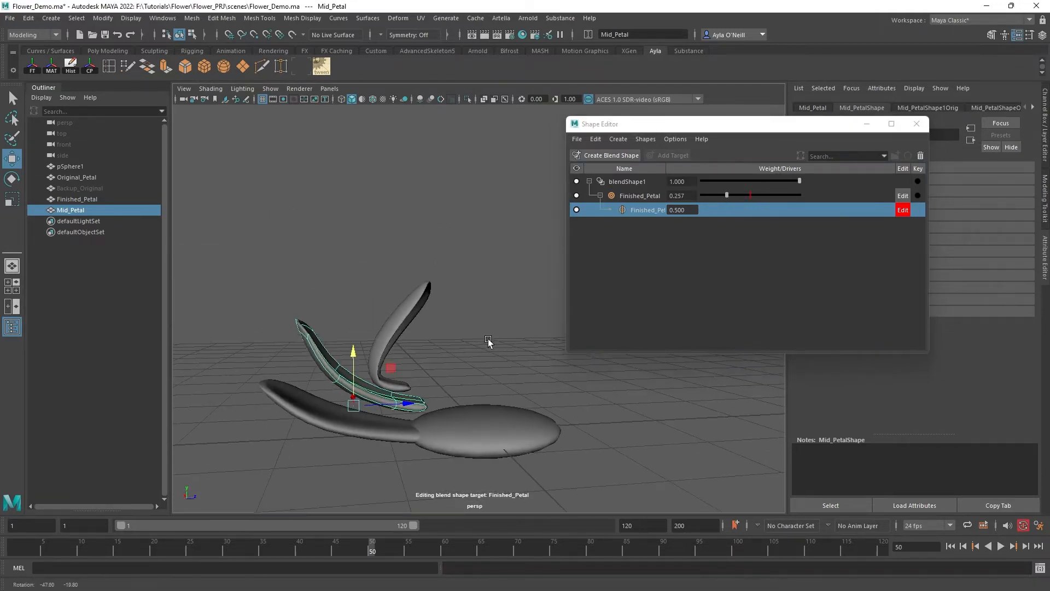
pyautogui.moveTo(727, 194); pyautogui.dragTo(768, 195)
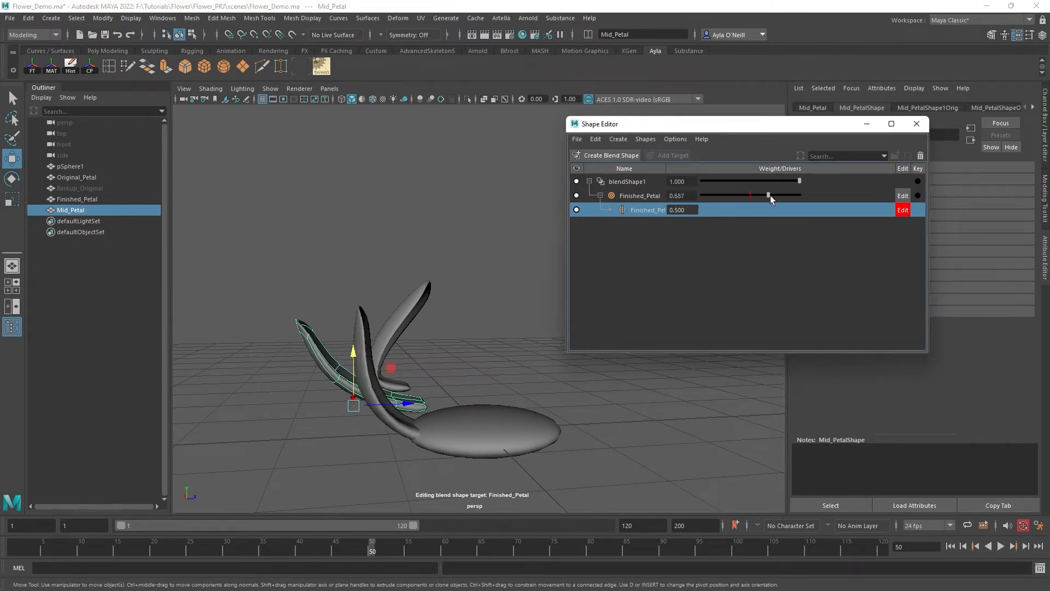
pyautogui.moveTo(768, 195); pyautogui.dragTo(701, 195)
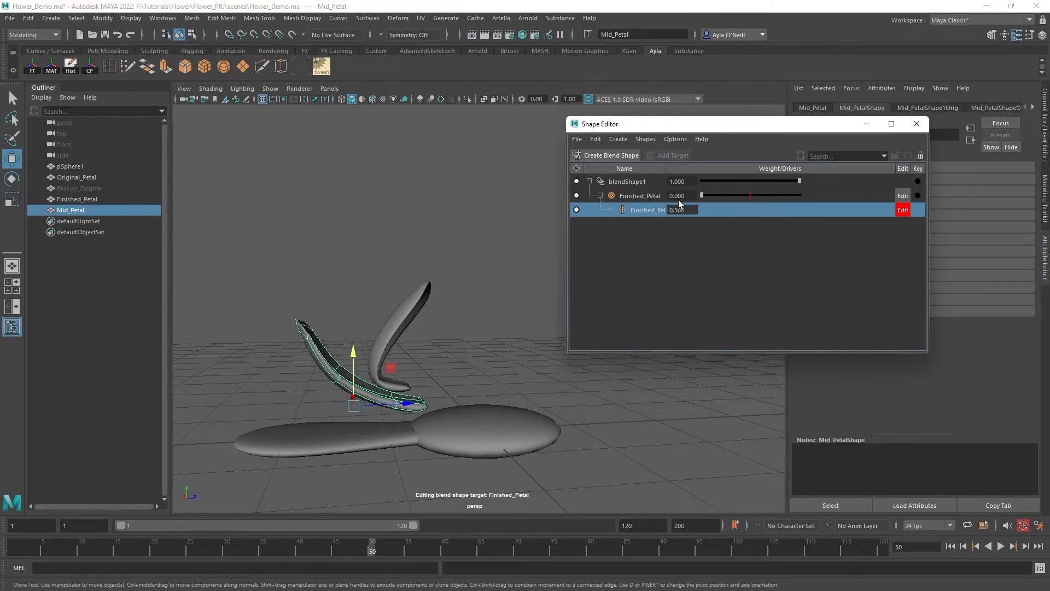
pyautogui.moveTo(702, 195); pyautogui.dragTo(750, 195)
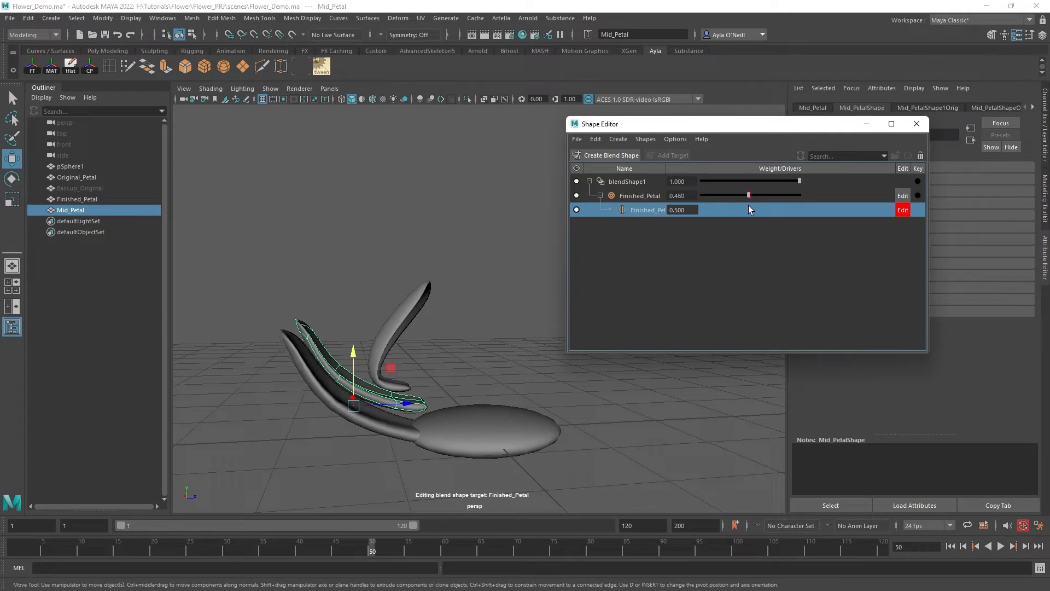
pyautogui.moveTo(750, 195); pyautogui.dragTo(755, 195)
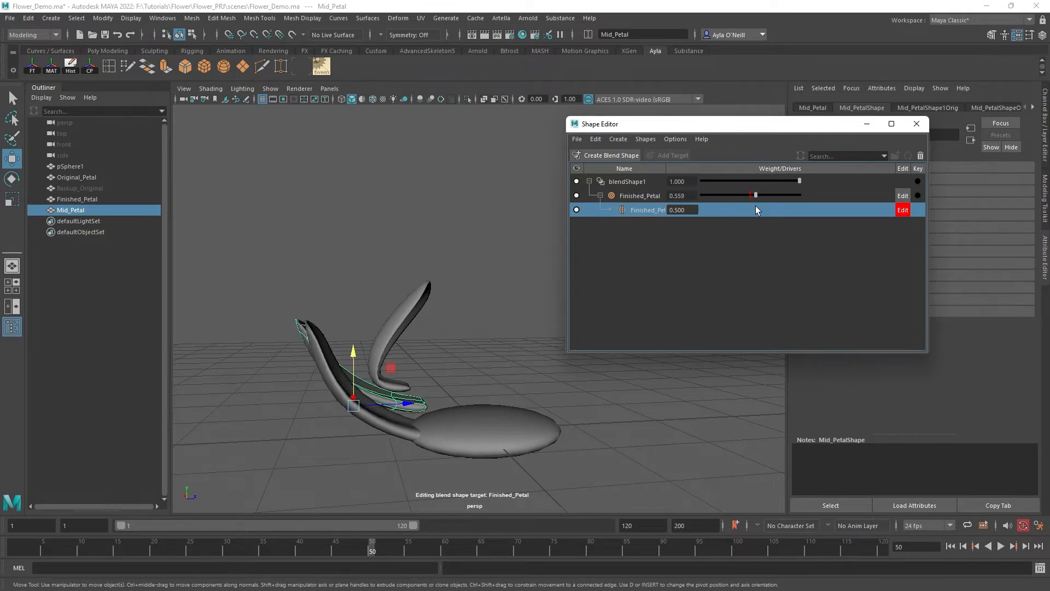
pyautogui.moveTo(755, 195); pyautogui.dragTo(760, 195)
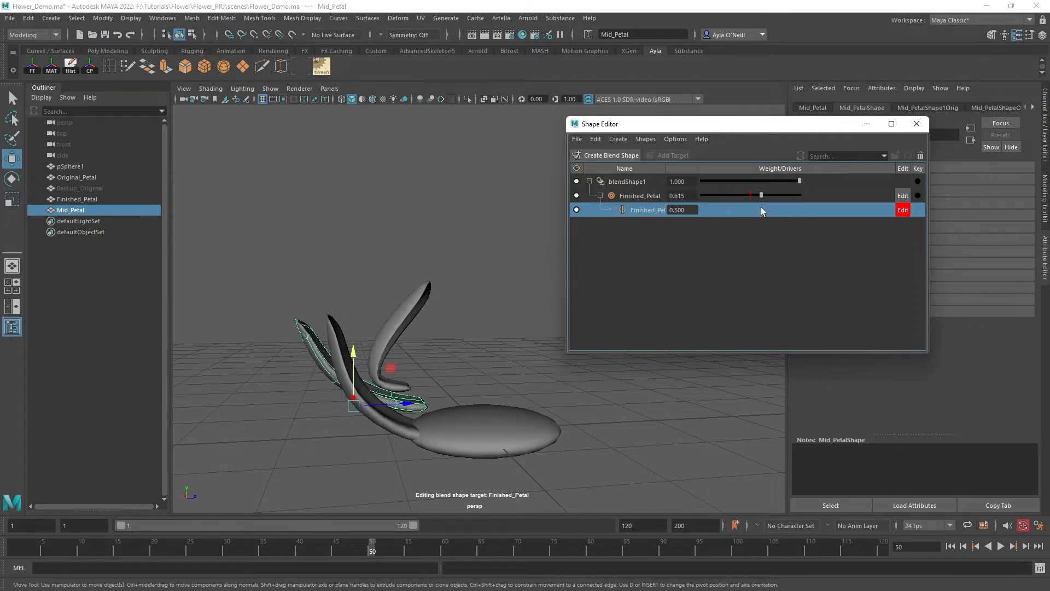
pyautogui.moveTo(760, 195); pyautogui.dragTo(755, 194)
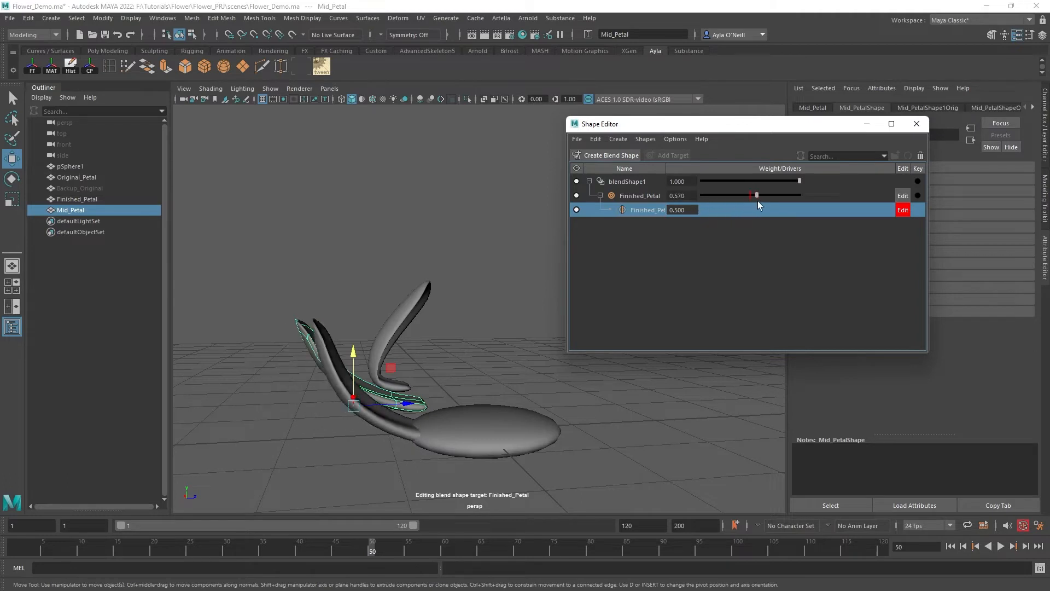
pyautogui.moveTo(755, 194); pyautogui.dragTo(797, 195)
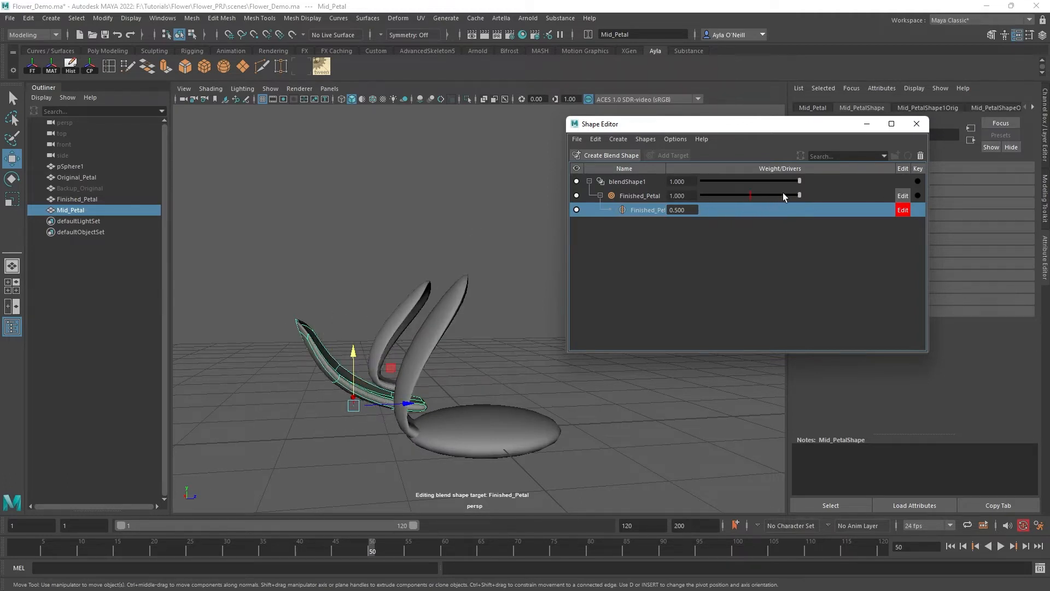
pyautogui.moveTo(799, 195); pyautogui.dragTo(768, 195)
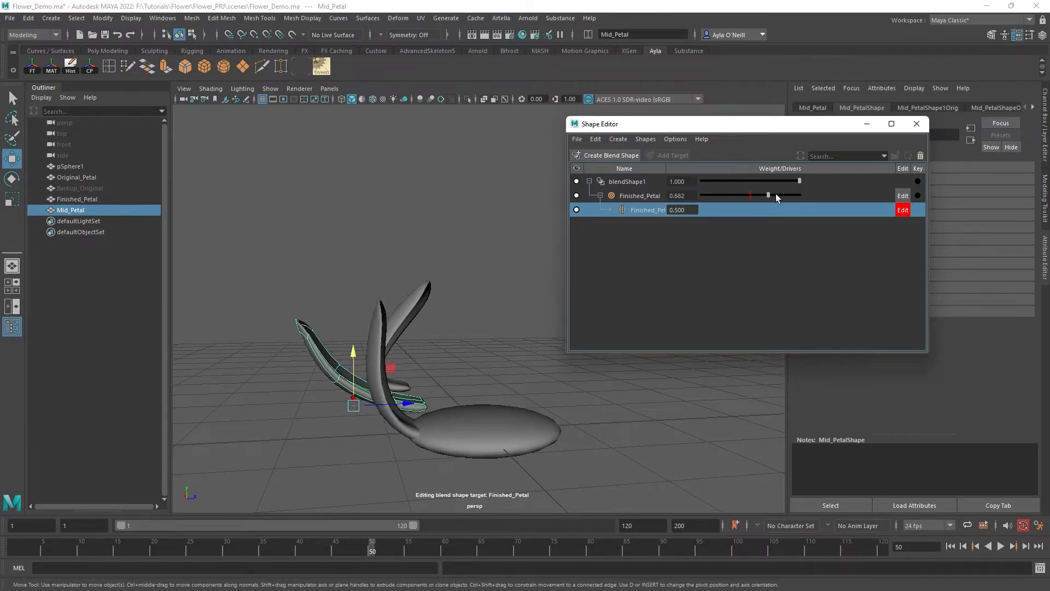
pyautogui.moveTo(768, 195); pyautogui.dragTo(744, 195)
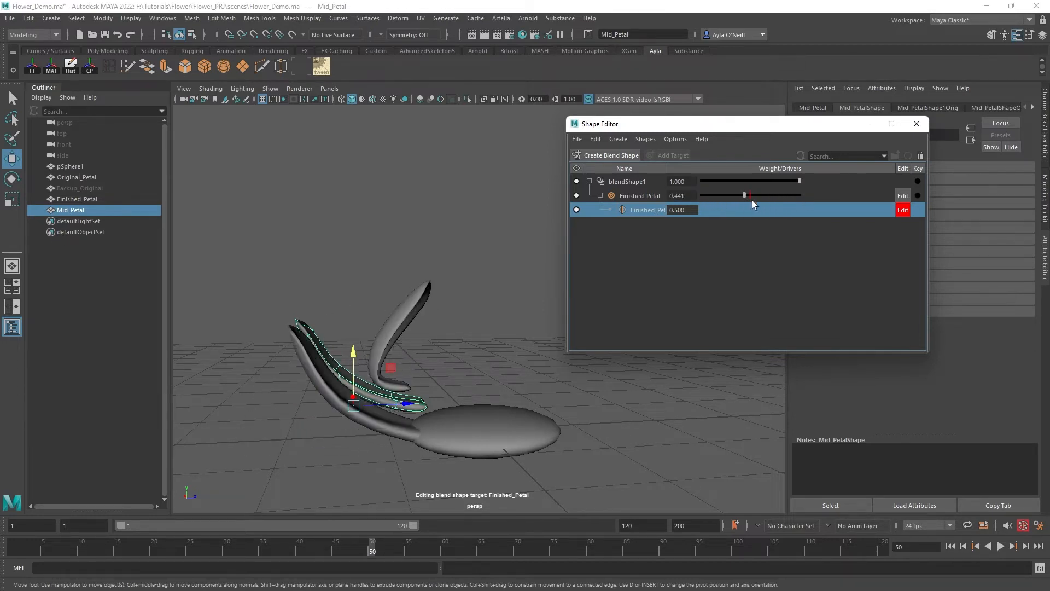
pyautogui.moveTo(742, 195); pyautogui.dragTo(755, 195)
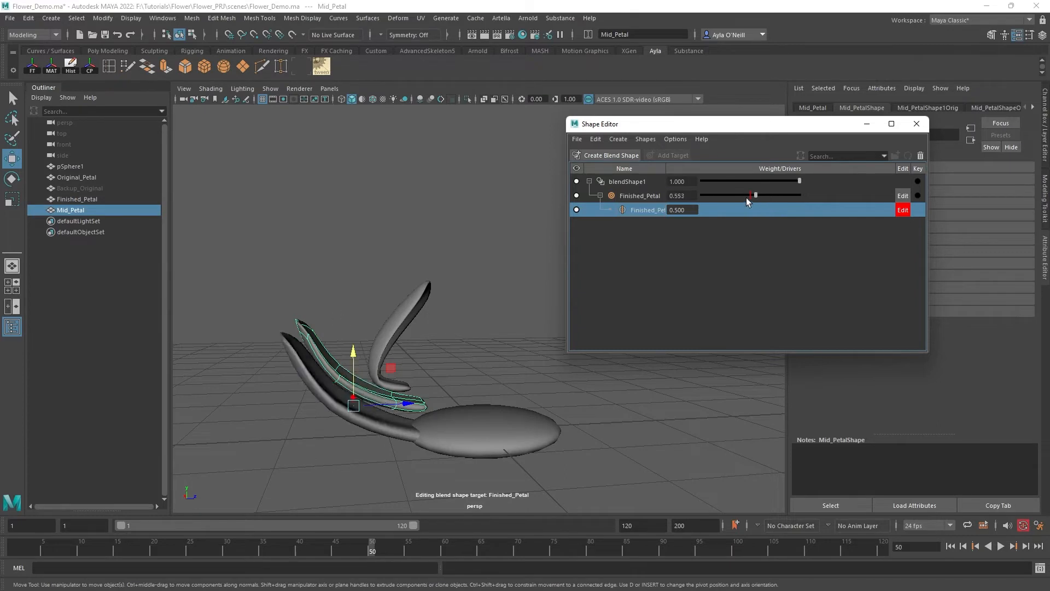
pyautogui.moveTo(754, 195); pyautogui.dragTo(798, 194)
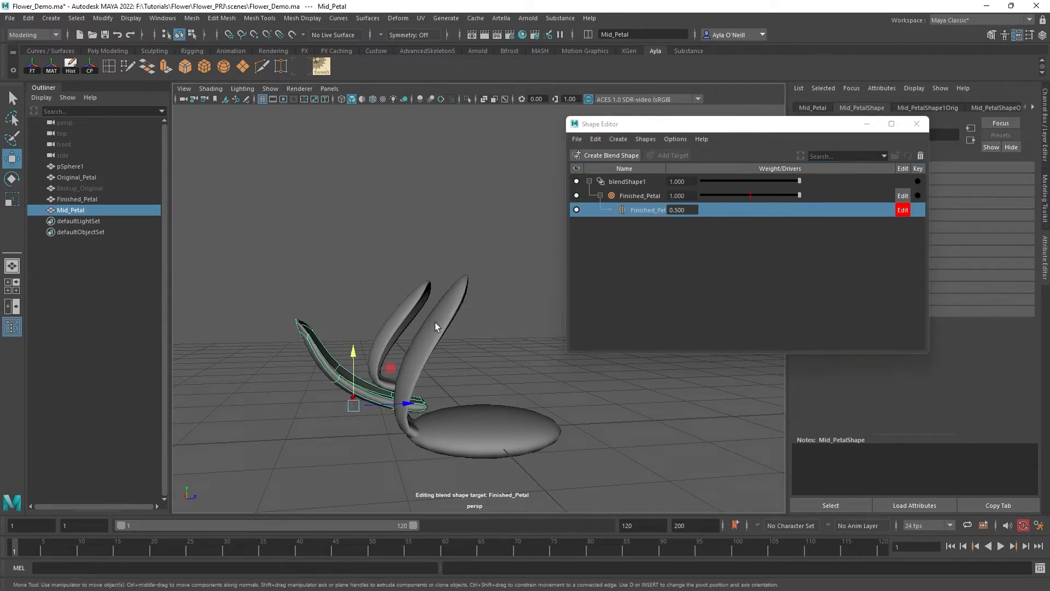
pyautogui.moveTo(439, 328)
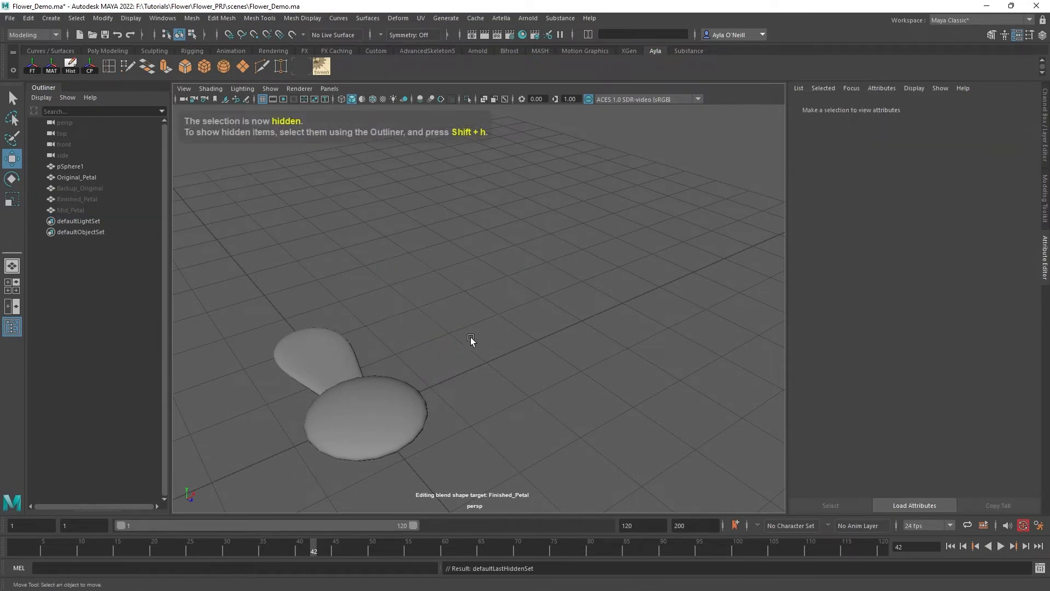
# Orbit to look down on the petal and select Original_Petal.
pyautogui.moveTo(471, 338); pyautogui.dragTo(548, 299)
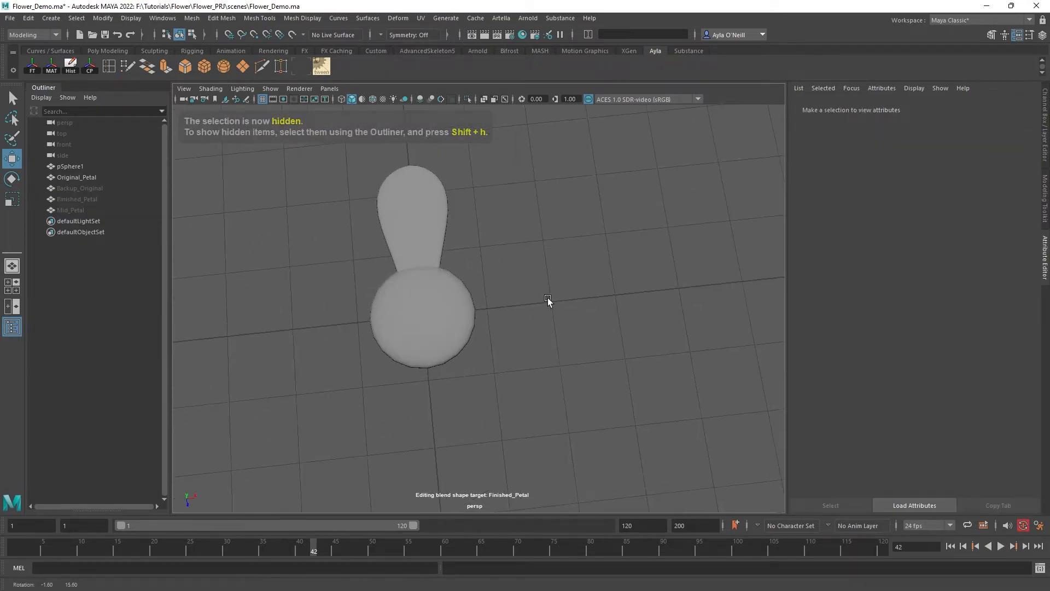
pyautogui.click(77, 177)
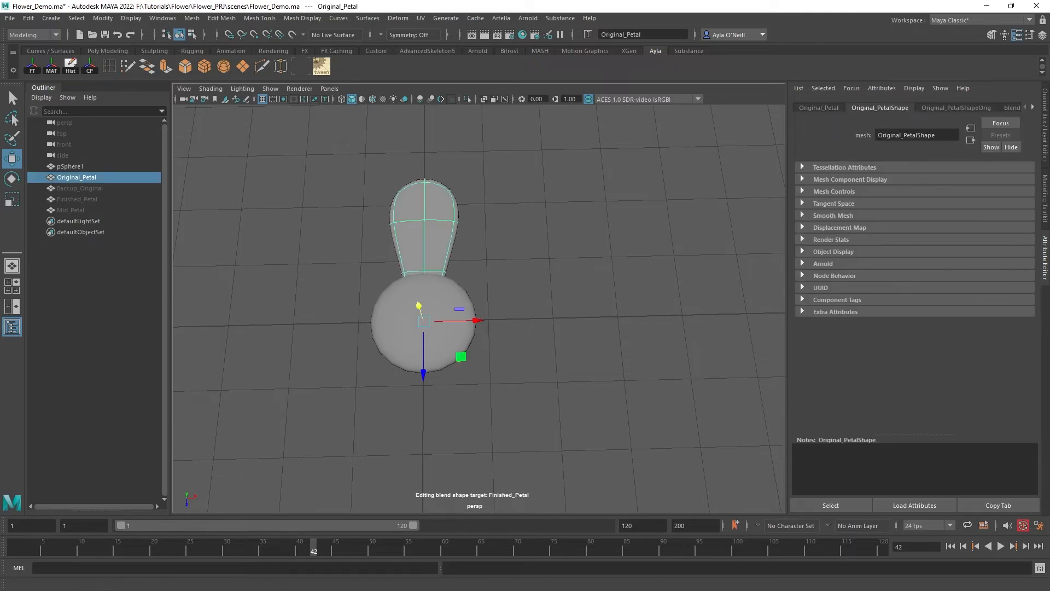
pyautogui.click(28, 18)
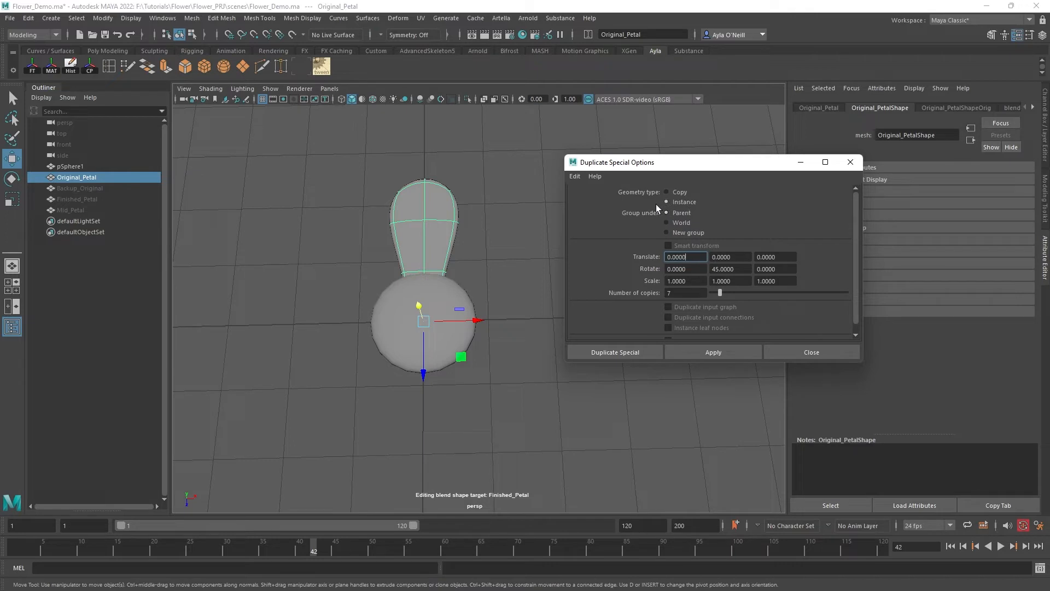
# Duplicate Original_Petal as seven instances, each rotated 45 degrees in Y.
pyautogui.click(668, 202)
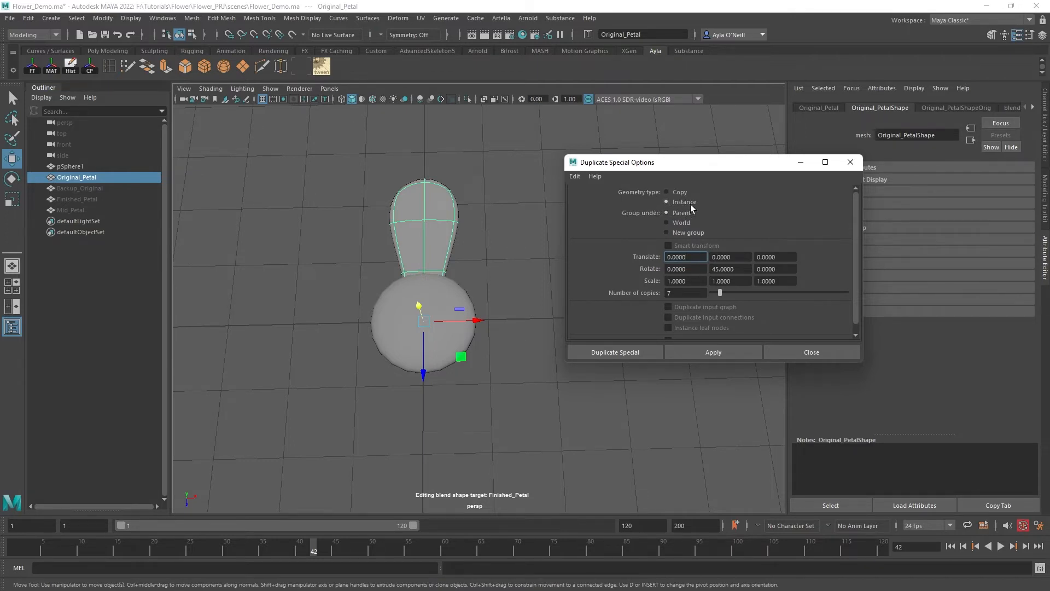
pyautogui.click(668, 202)
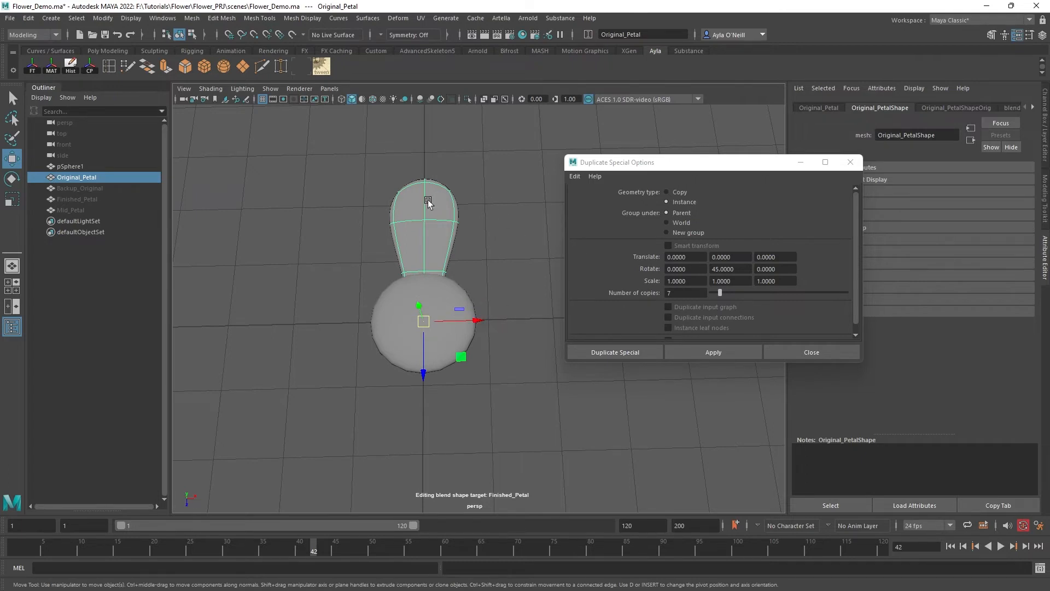
pyautogui.moveTo(430, 213)
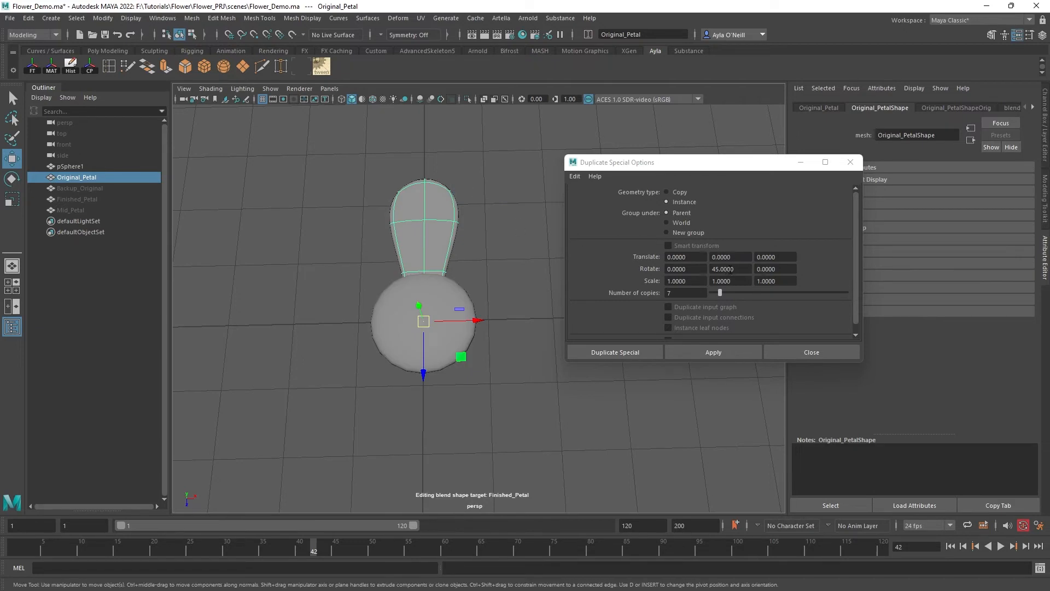
pyautogui.moveTo(738, 280)
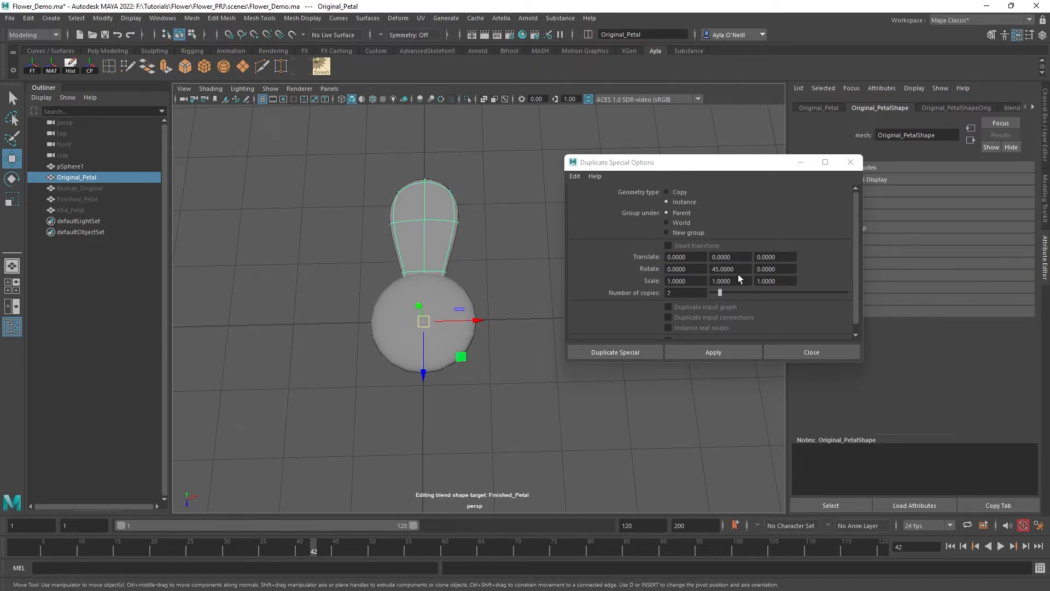
pyautogui.click(731, 268)
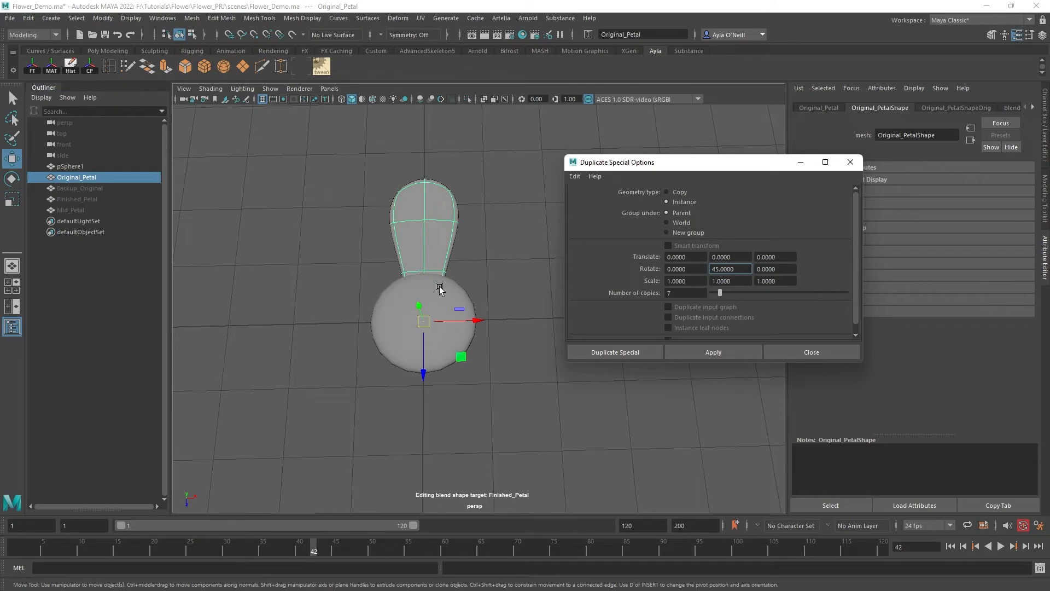
pyautogui.click(730, 269)
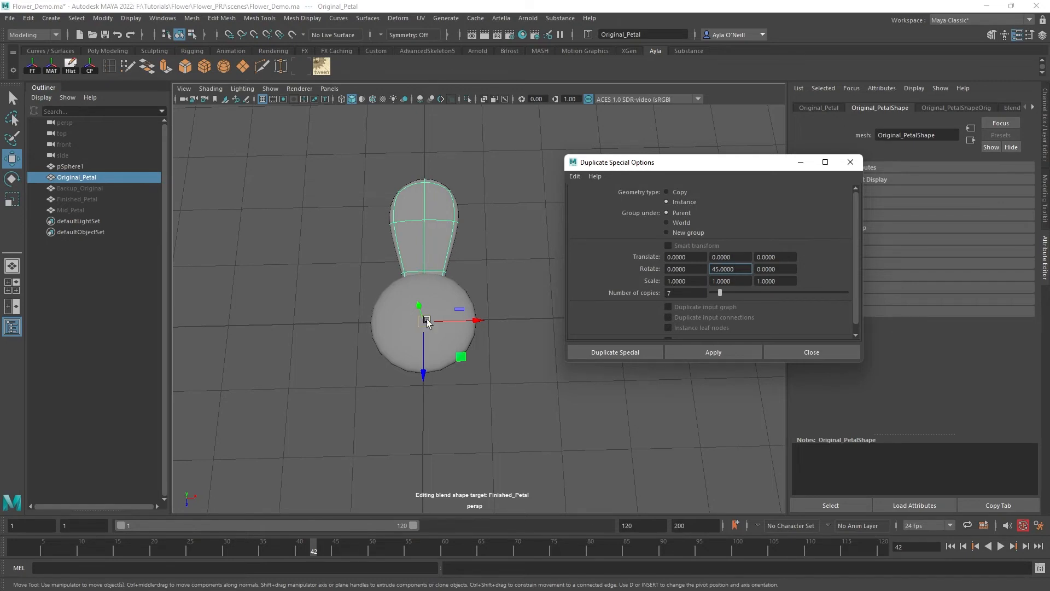
pyautogui.click(685, 292)
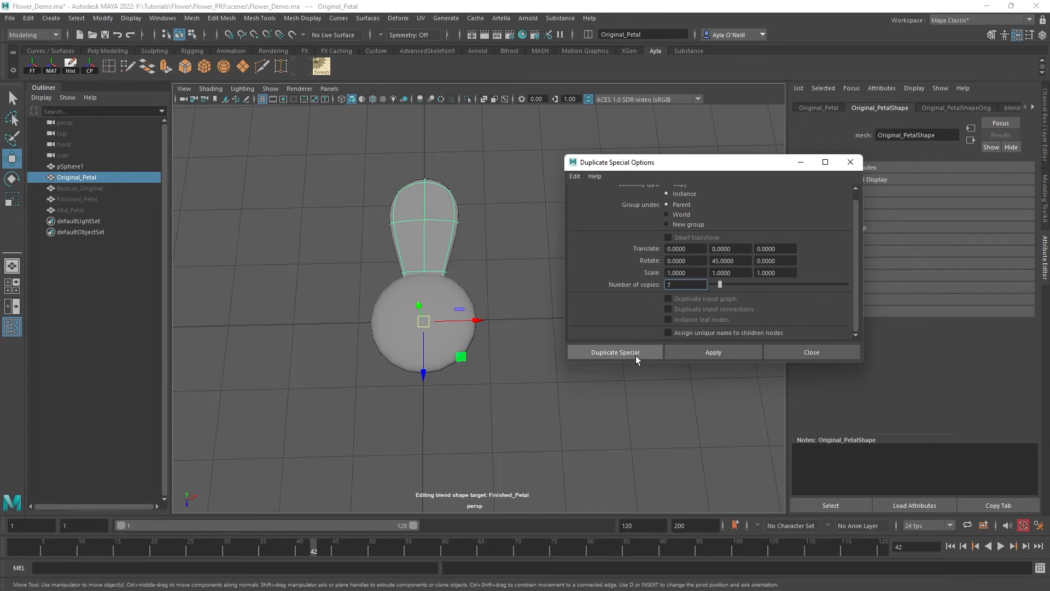
pyautogui.moveTo(636, 358)
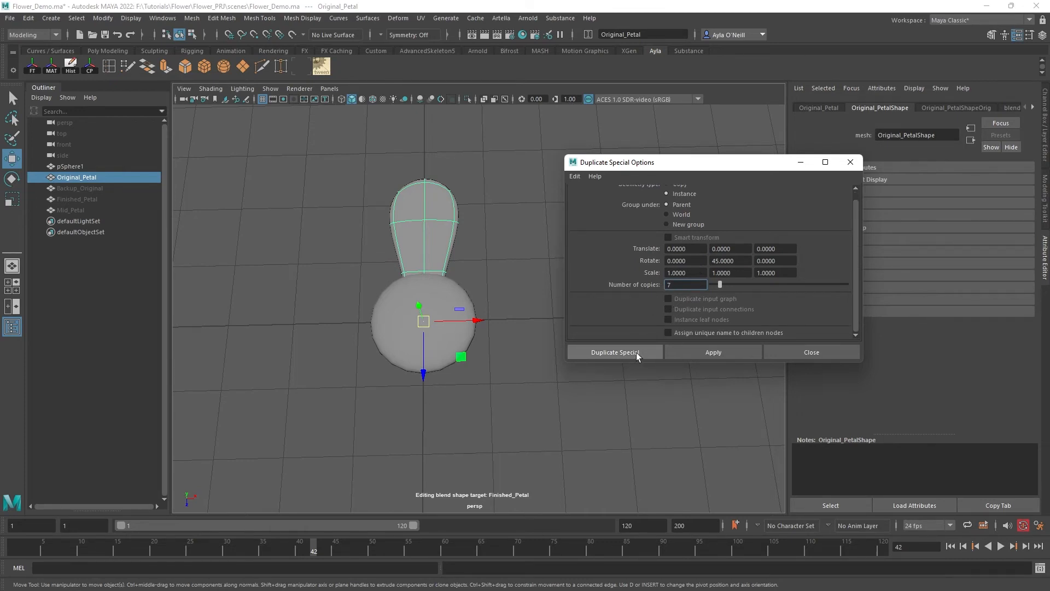
pyautogui.click(614, 352)
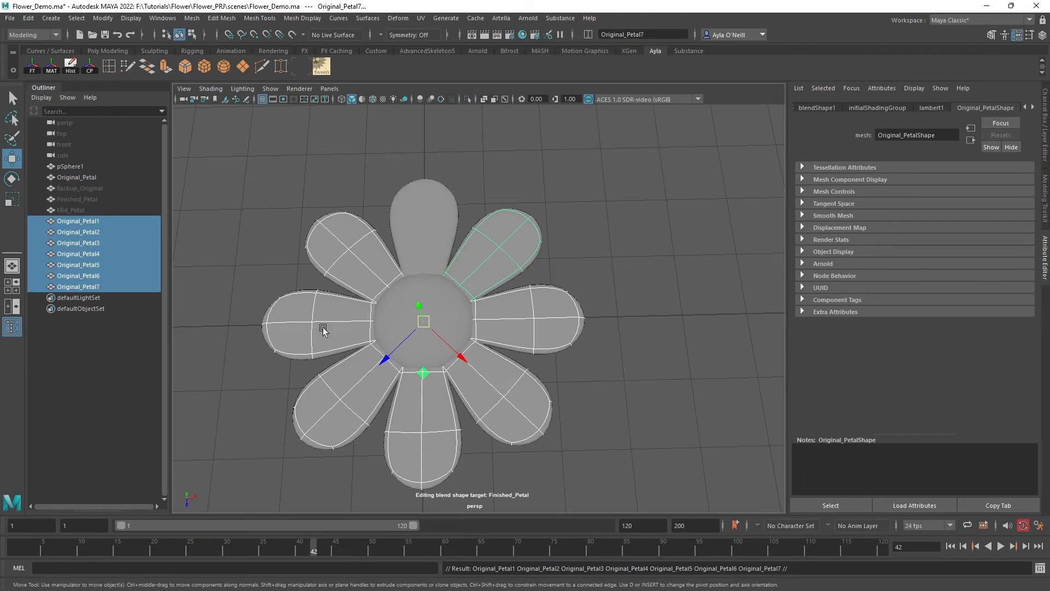
pyautogui.moveTo(395, 296)
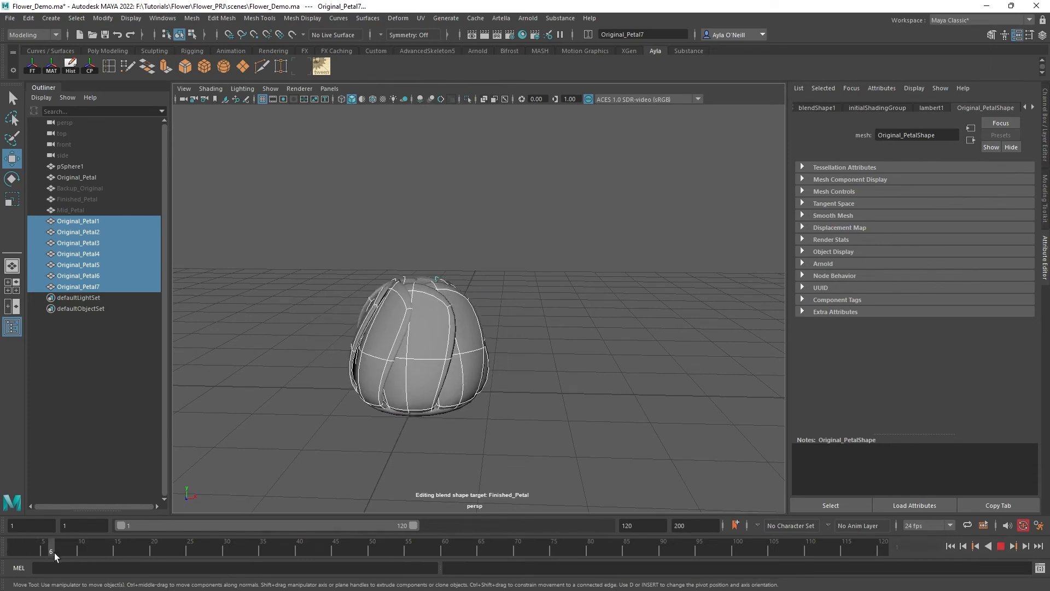
# Scrub the Time Slider to preview the petals closed at start and opening midway.
pyautogui.moveTo(51, 551); pyautogui.dragTo(239, 551)
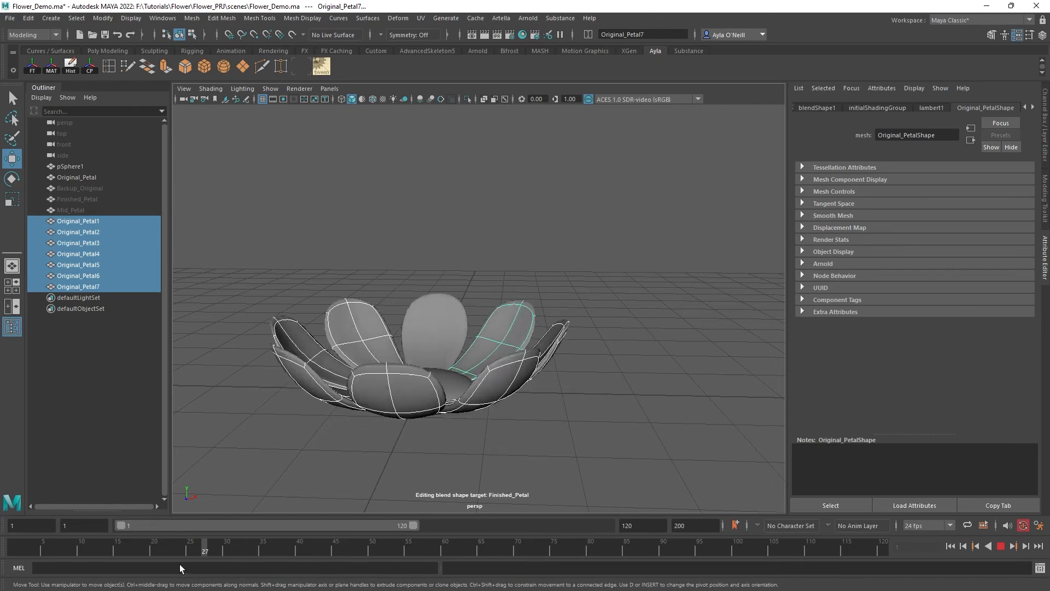
pyautogui.moveTo(206, 525); pyautogui.dragTo(293, 526)
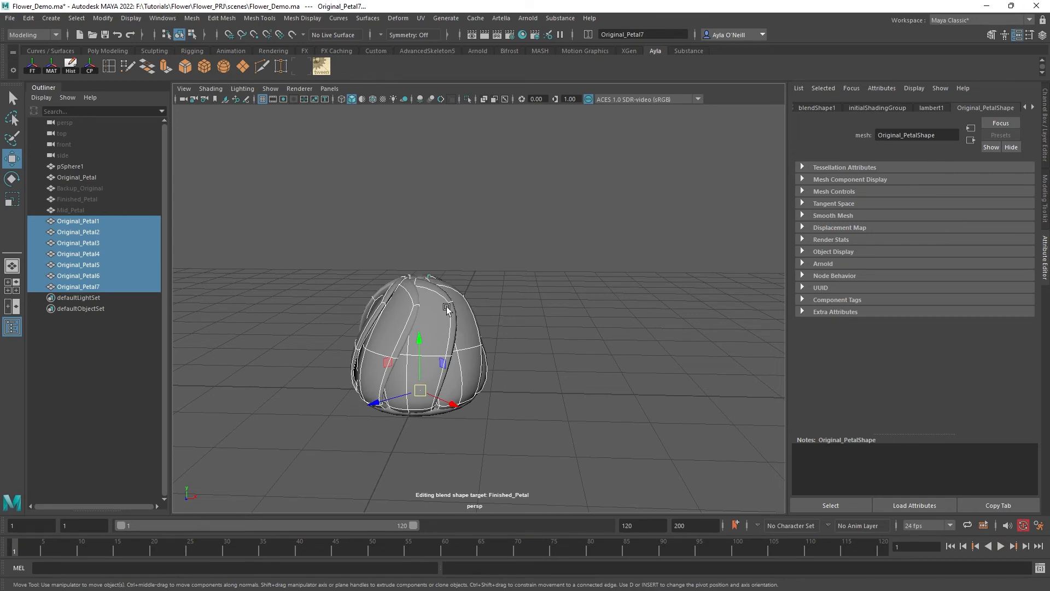
pyautogui.click(78, 199)
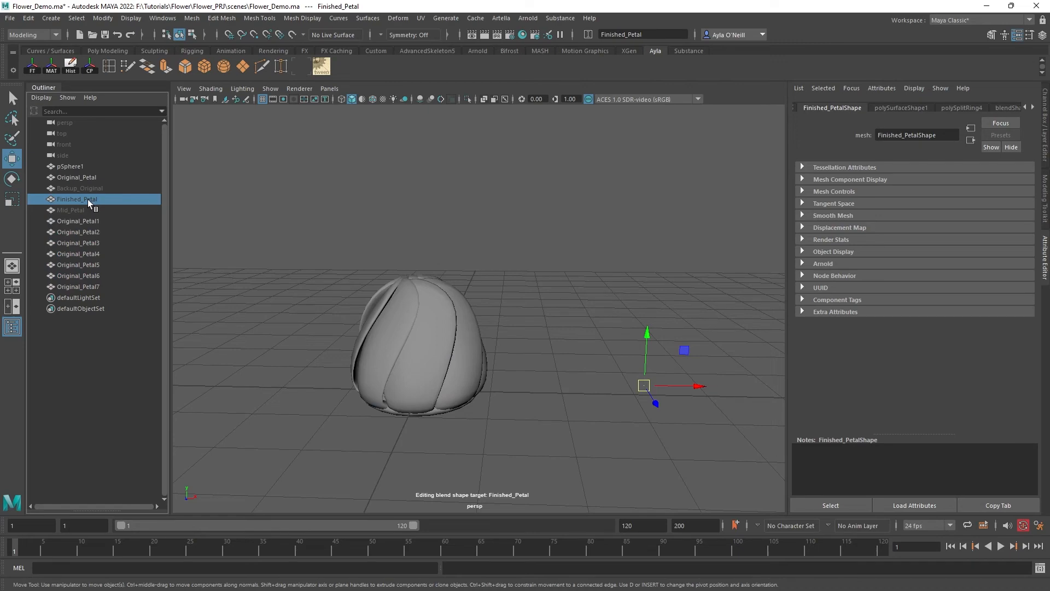
# Unhide Finished_Petal and pull its vertices into a rounder cup shape.
pyautogui.click(78, 199)
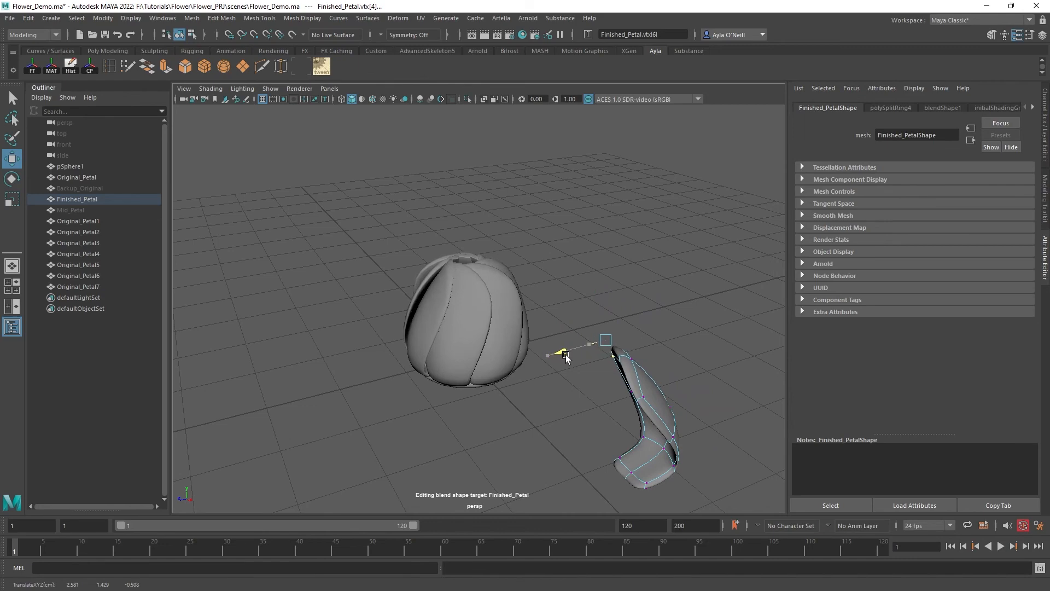
pyautogui.moveTo(565, 354); pyautogui.dragTo(577, 354)
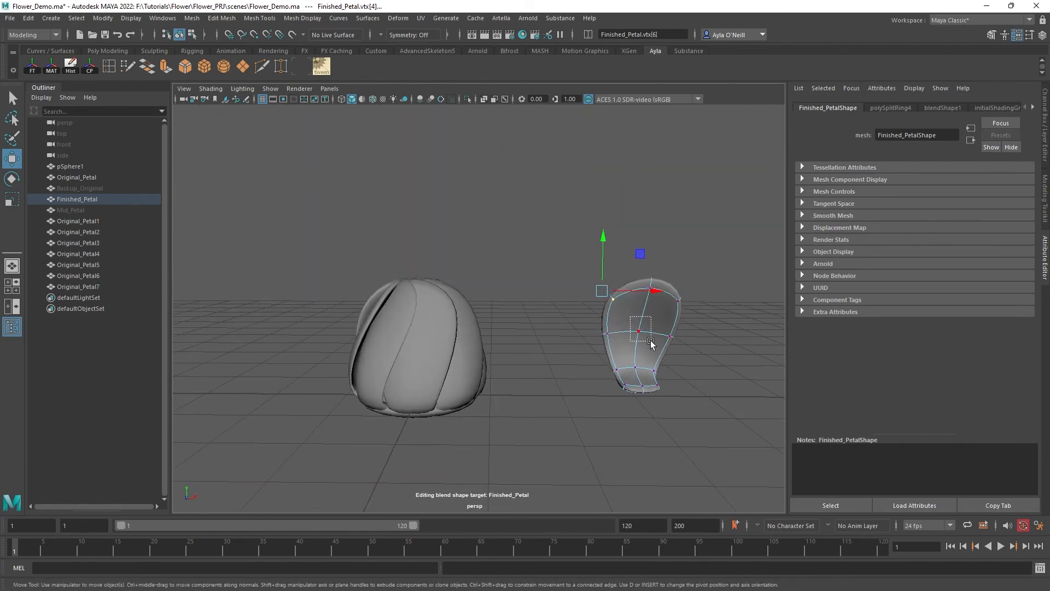
pyautogui.moveTo(650, 331); pyautogui.dragTo(543, 308)
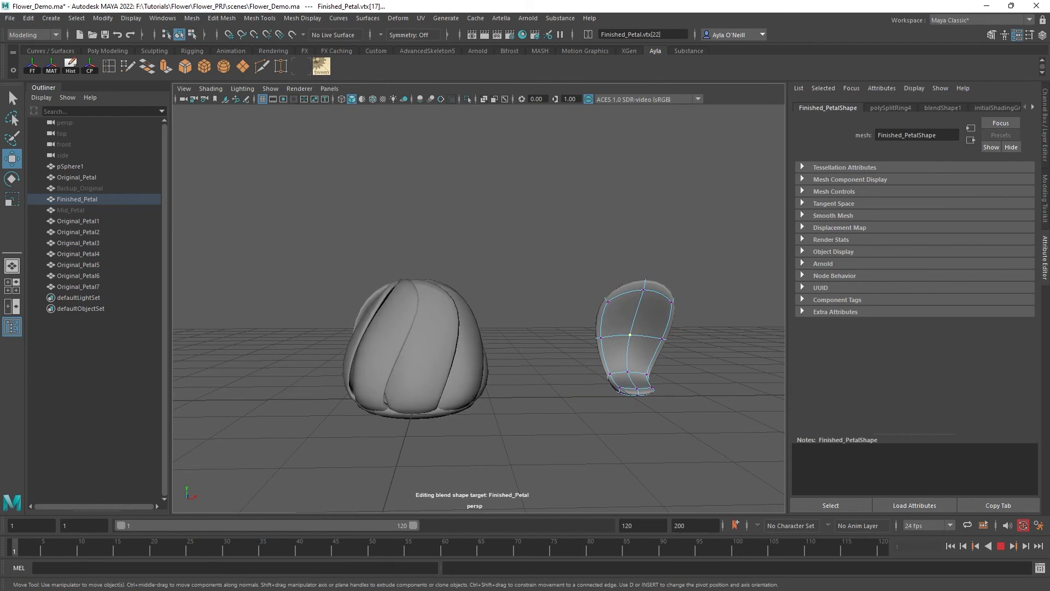
pyautogui.click(343, 551)
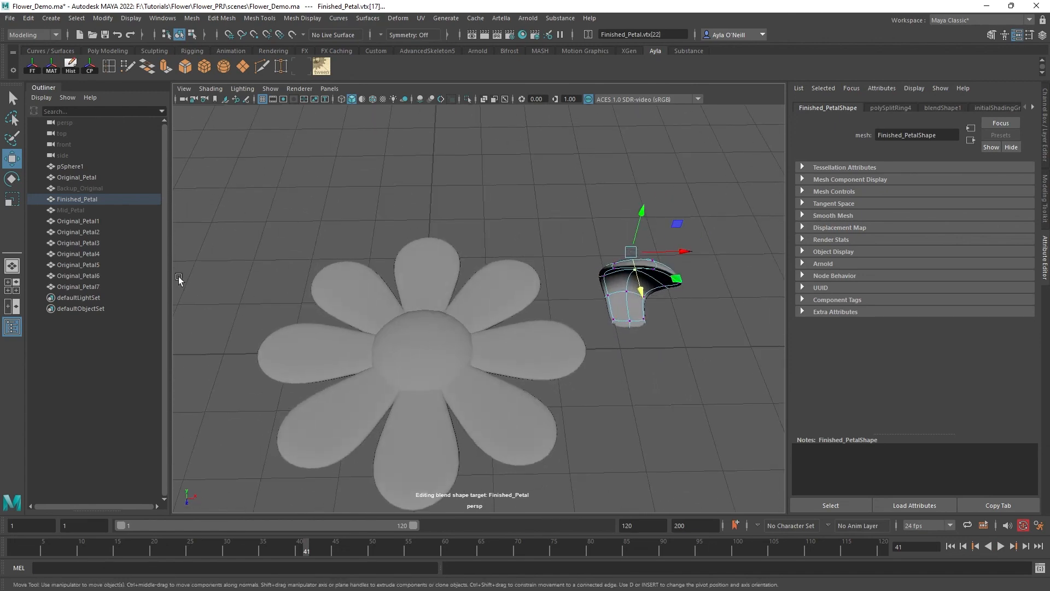
pyautogui.moveTo(134, 275)
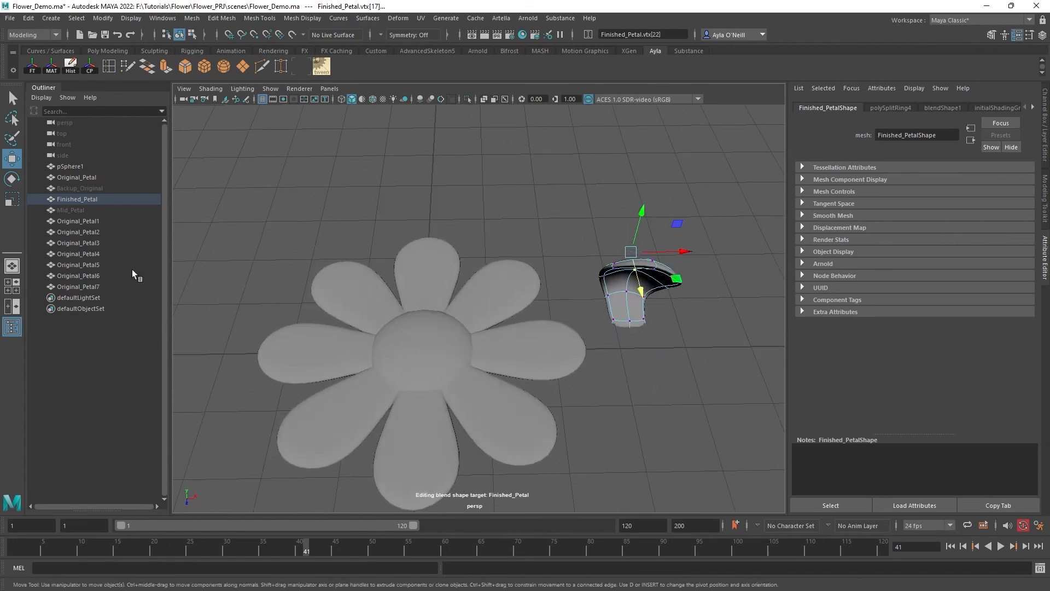
pyautogui.moveTo(462, 334)
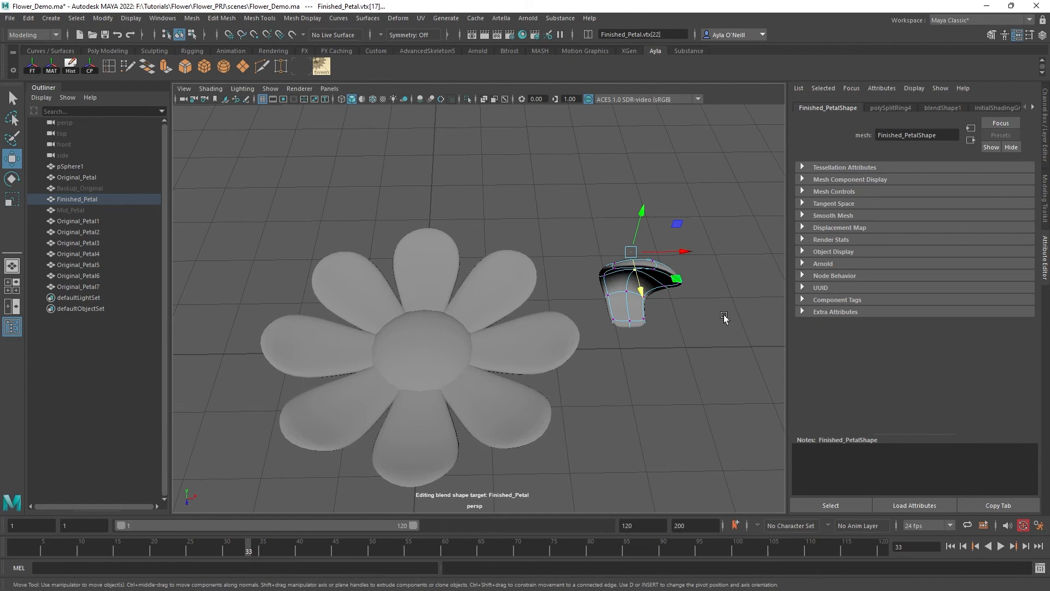
pyautogui.moveTo(516, 300)
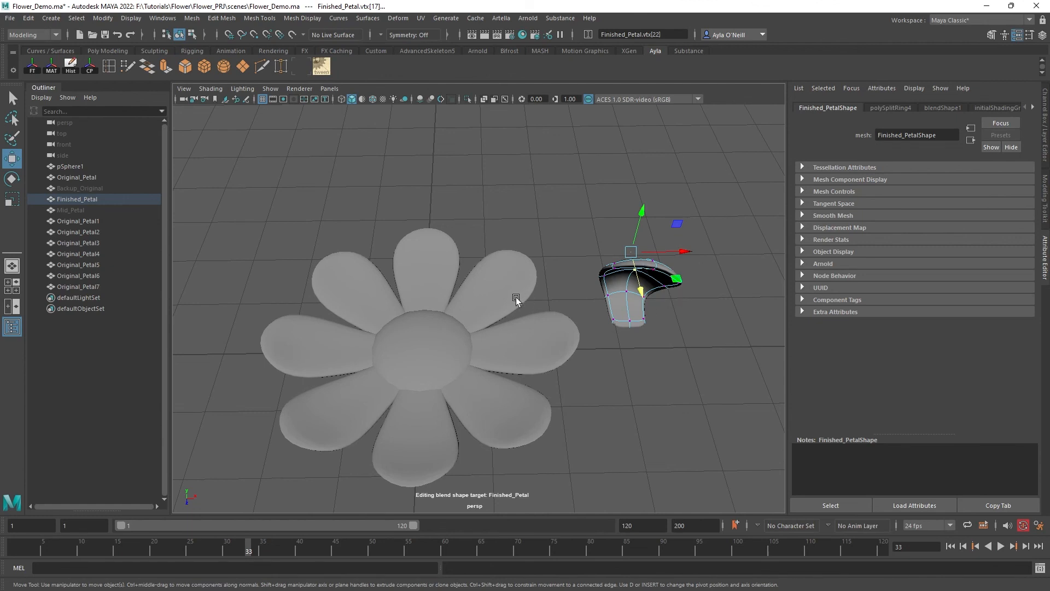